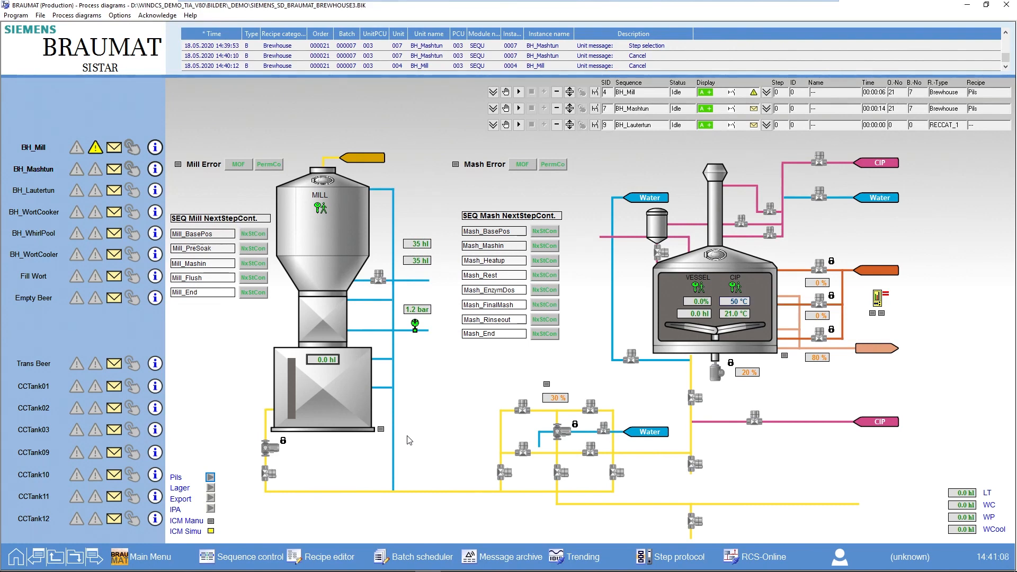
mouse_move(246, 518)
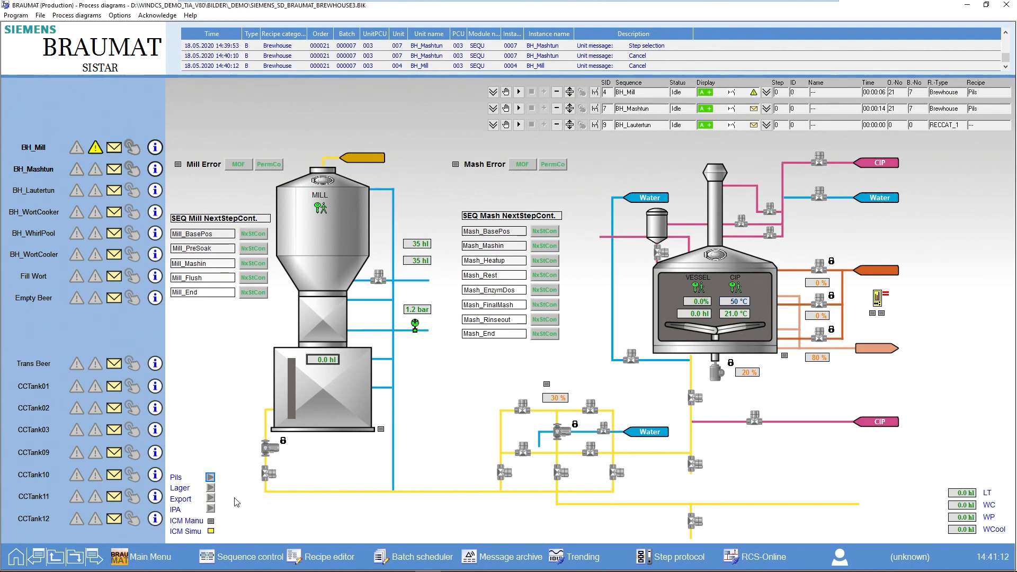
mouse_move(228, 494)
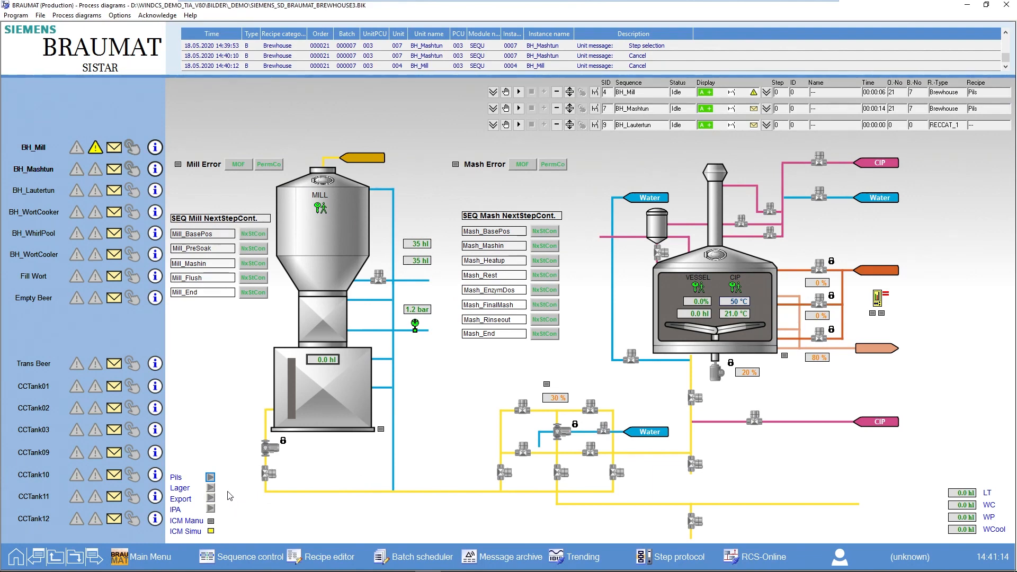
mouse_move(209, 477)
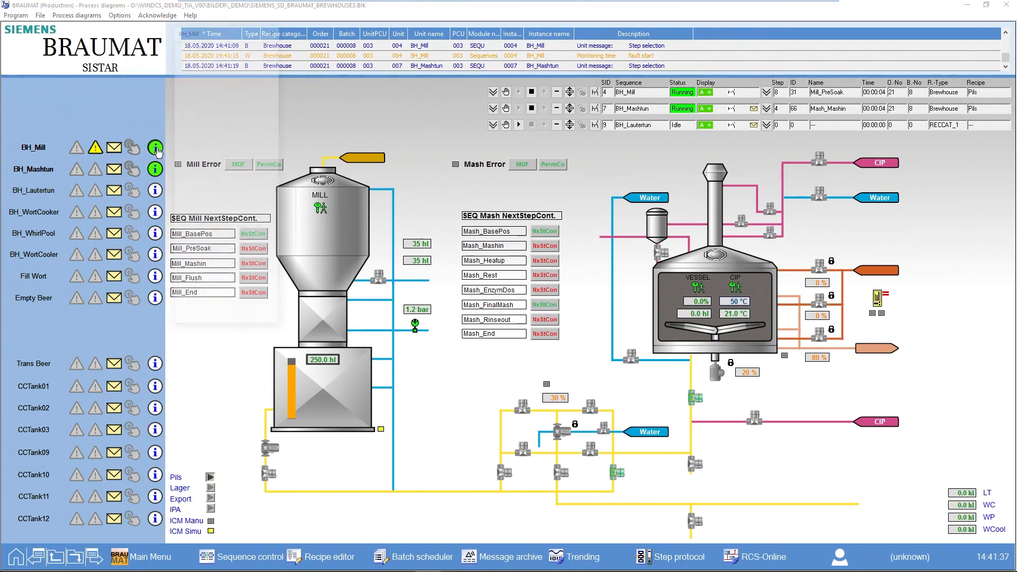
Show Batch Manager's 'Batch list - All batches' with order 21's two 300 hl Pils batches.
left_click(155, 147)
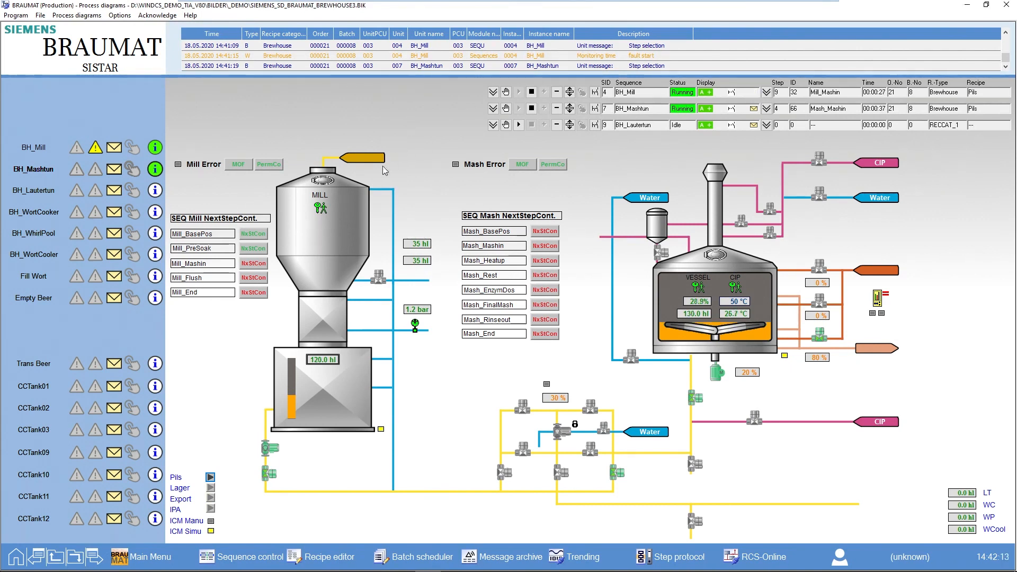
mouse_move(430, 437)
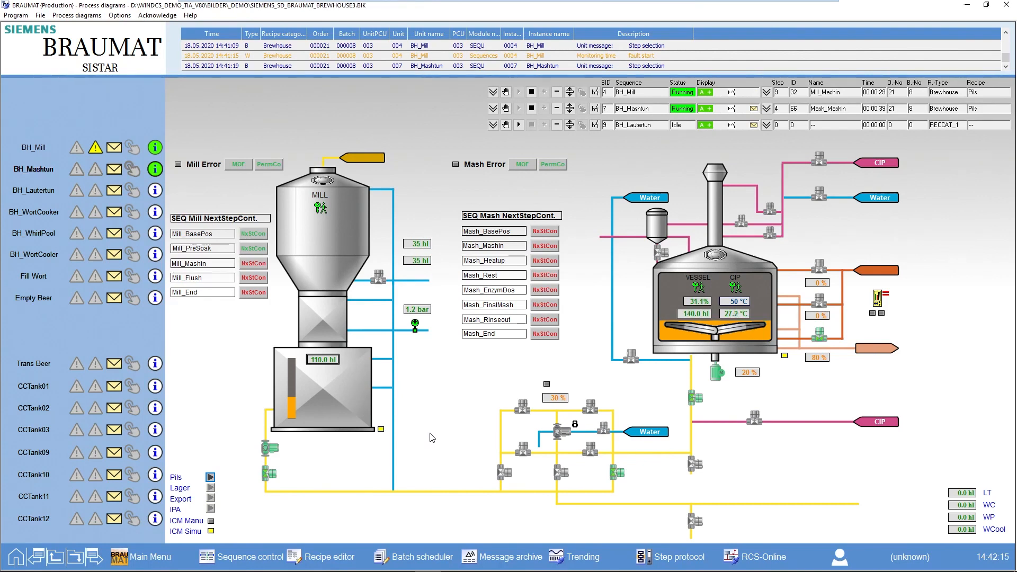
mouse_move(409, 474)
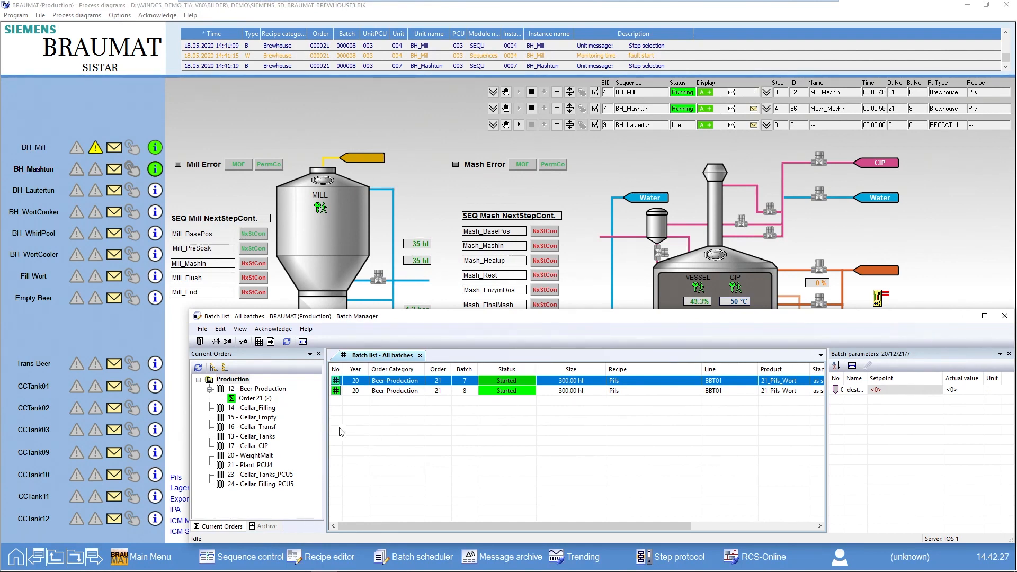
Filter current orders to Beer-Production order 21, open the 2020 Beer-Production archive, then return.
left_click(257, 388)
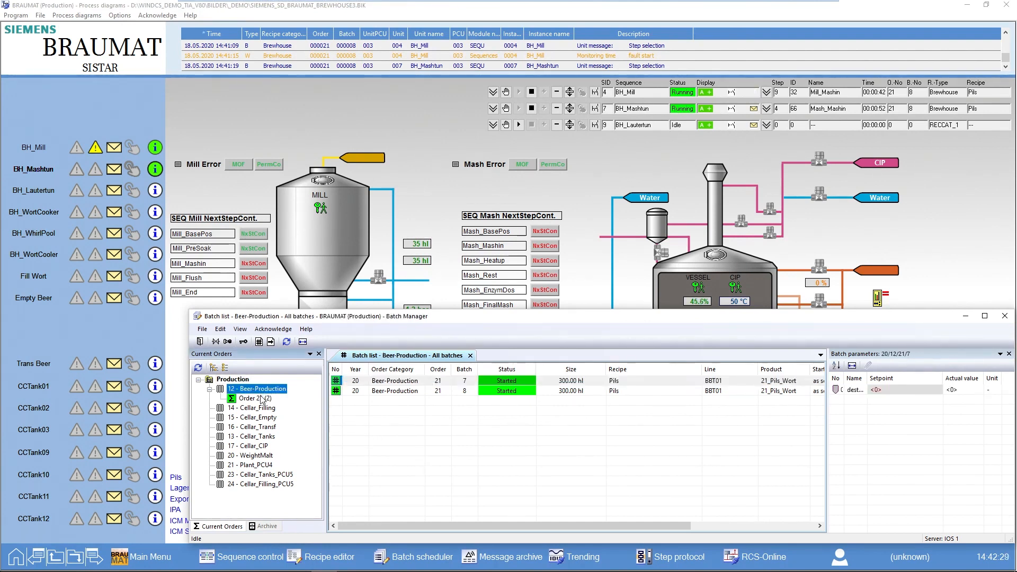
left_click(254, 398)
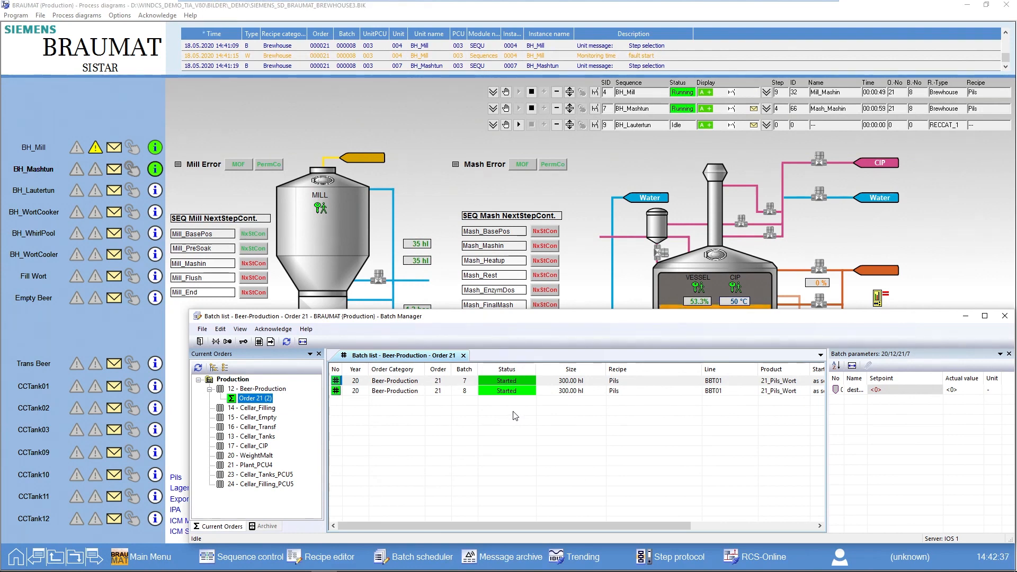
mouse_move(523, 433)
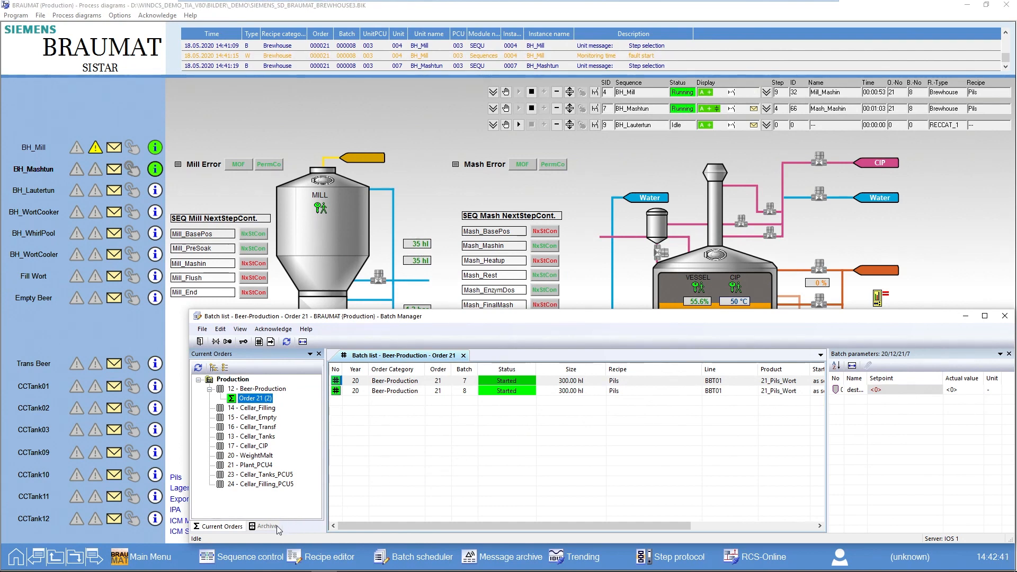
left_click(265, 526)
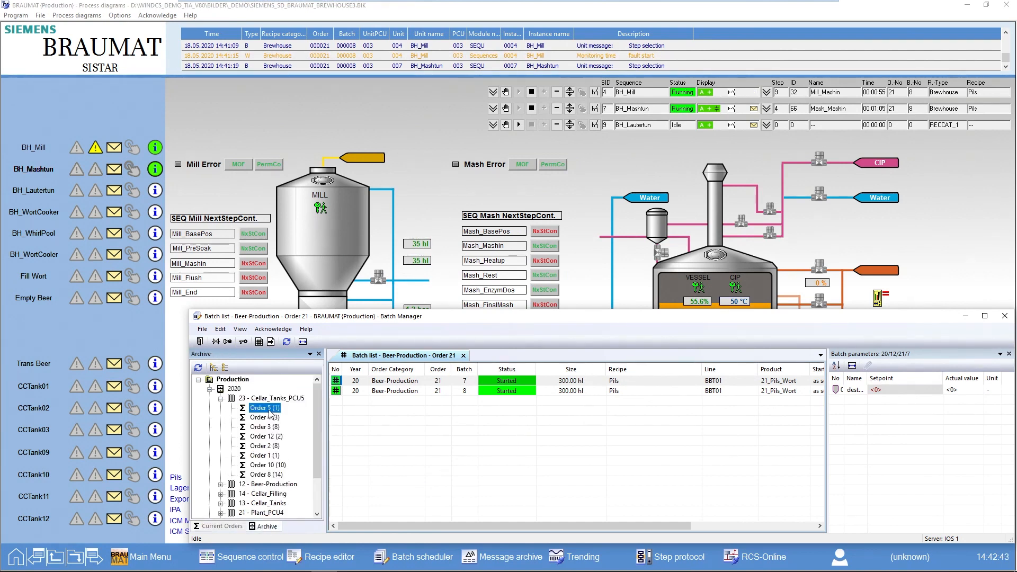
double_click(263, 408)
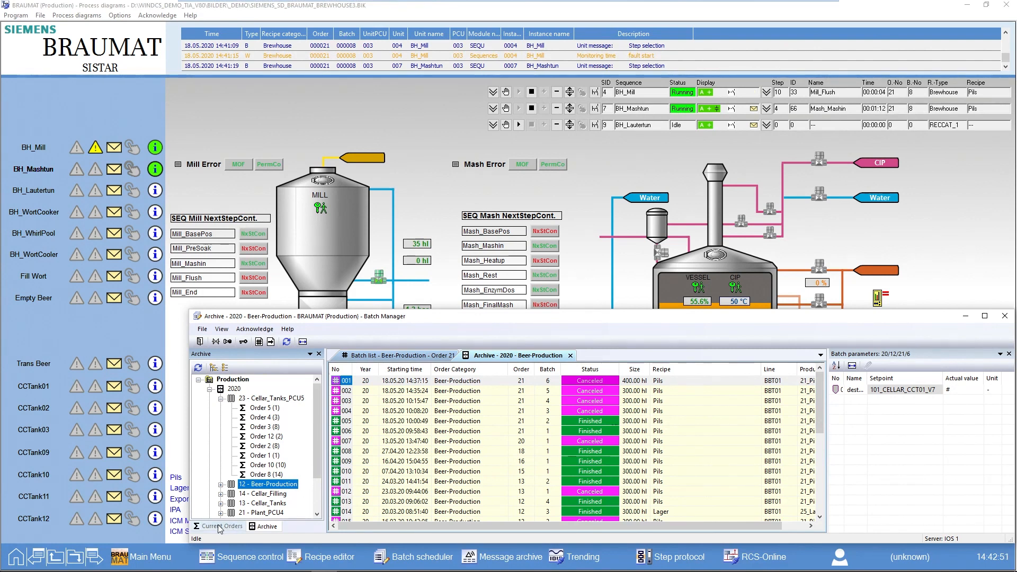
left_click(220, 526)
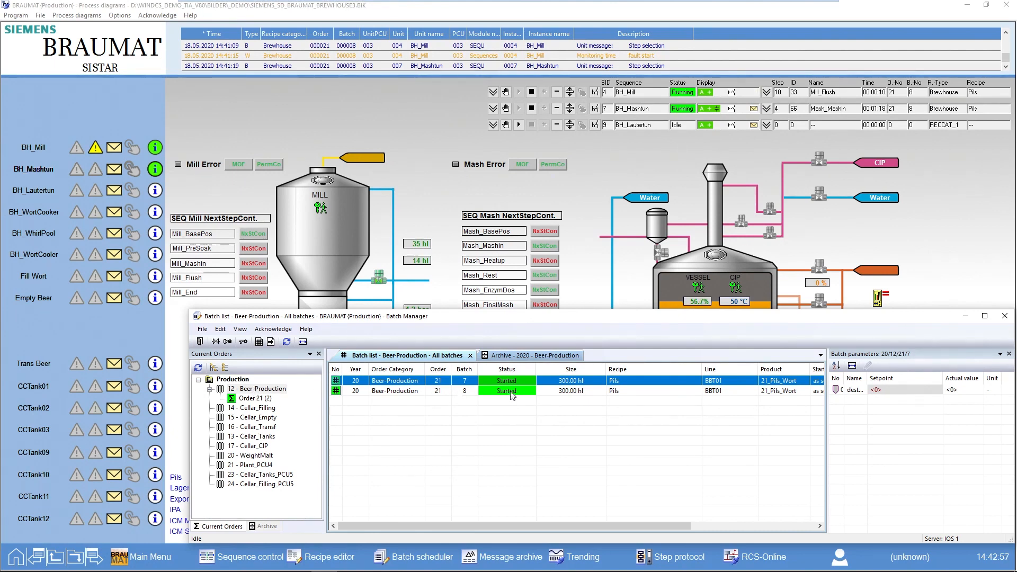
Cancel order 21's two started Pils batches, applying the cancellation to All.
right_click(506, 390)
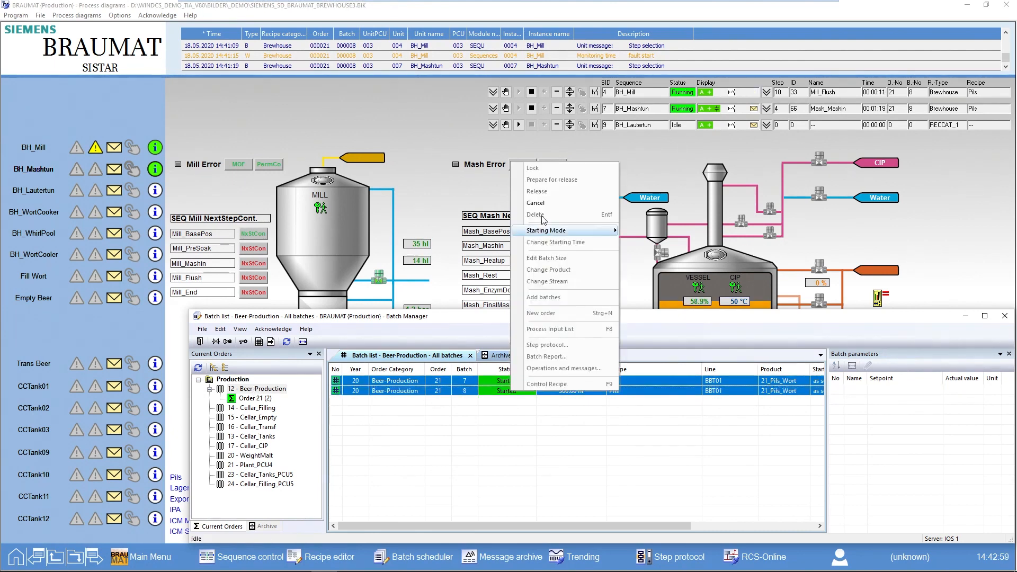
left_click(536, 202)
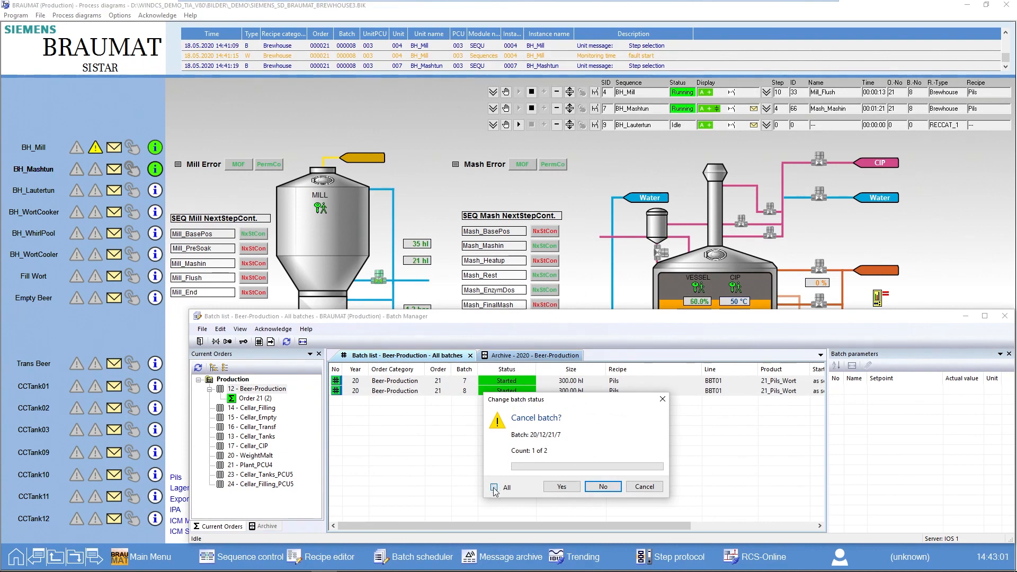
left_click(560, 486)
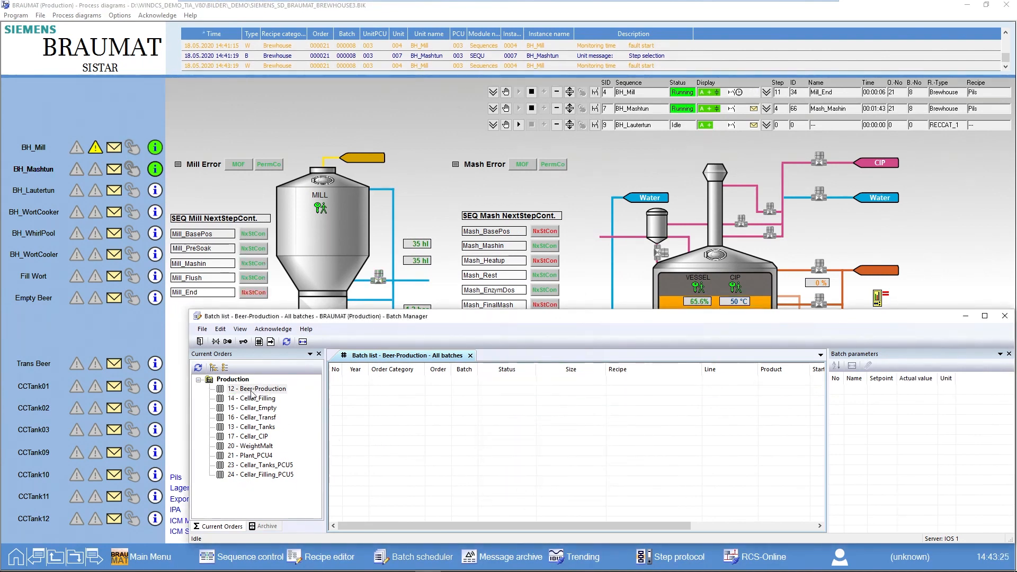
Begin a new Beer-Production order keeping Pils as recipe, reaching the destination tank choice.
right_click(257, 389)
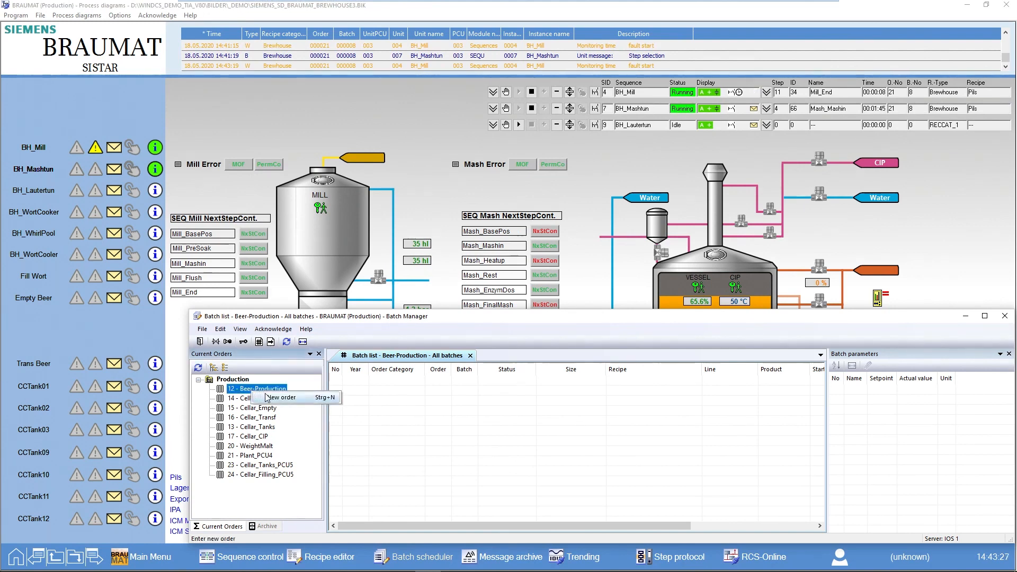
left_click(279, 397)
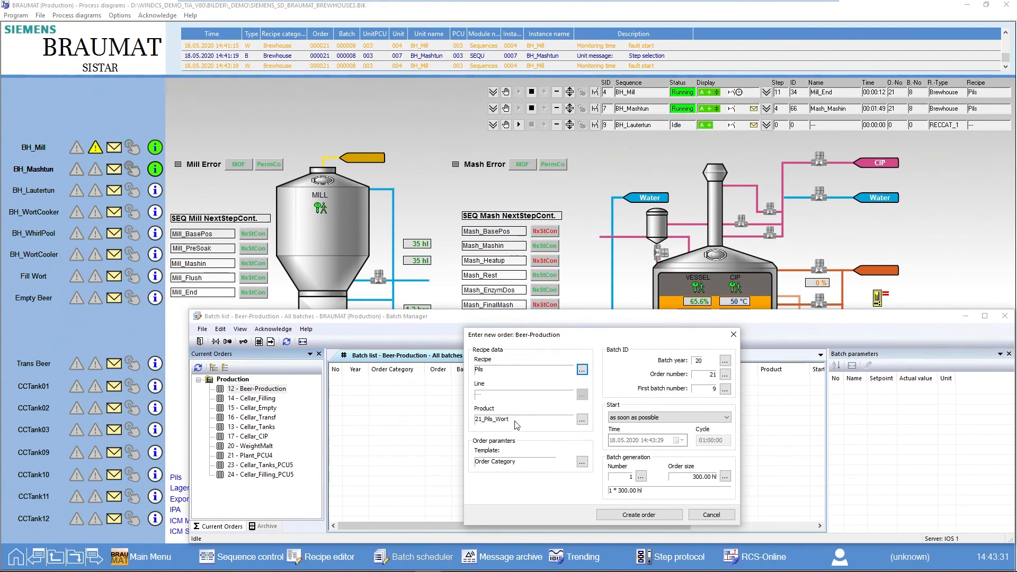
left_click(581, 370)
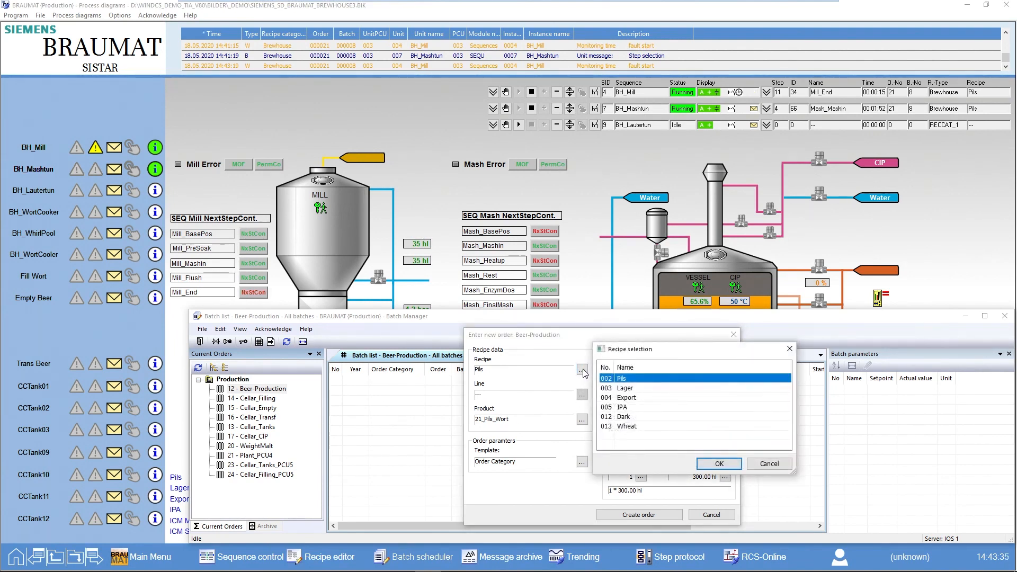
left_click(718, 463)
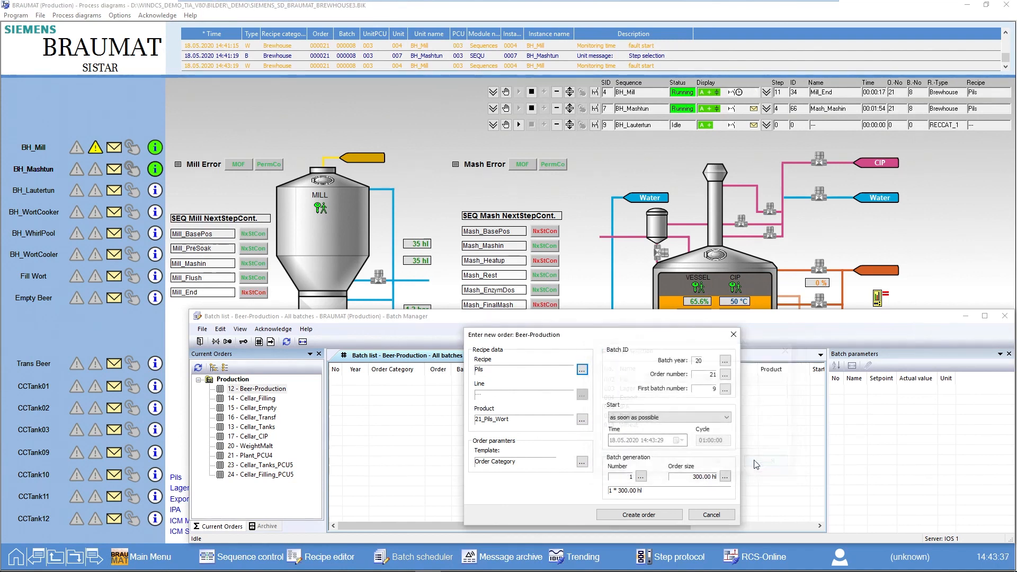
left_click(581, 465)
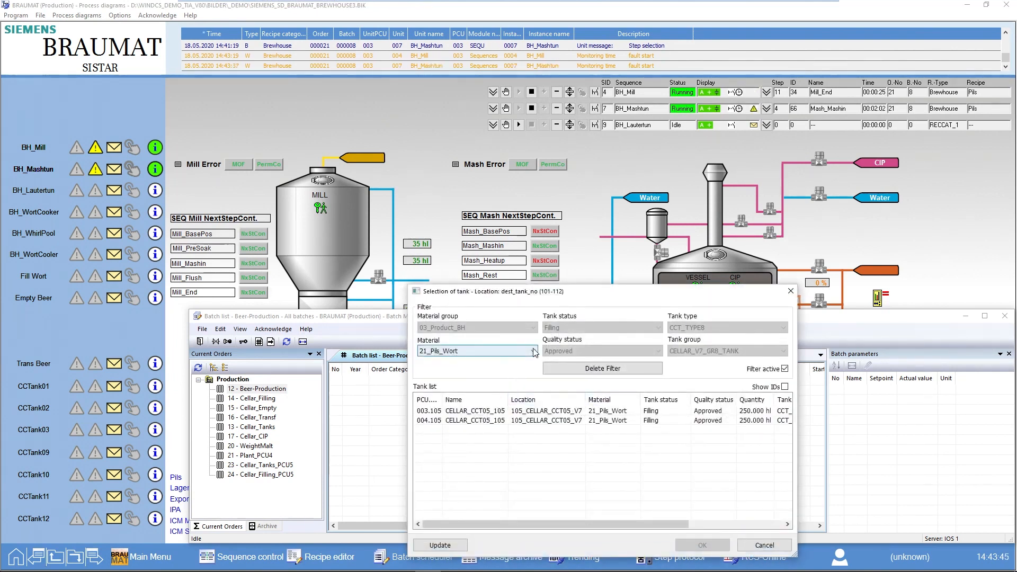
Clear tank filters, list Empty tanks, and set CELLAR_CCT01_101 as the destination.
left_click(601, 367)
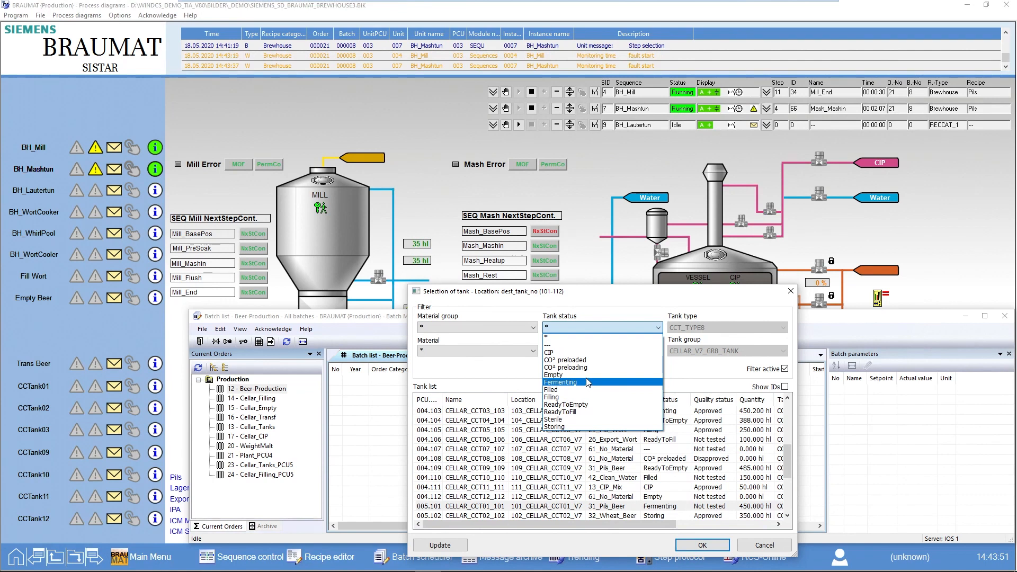
left_click(550, 374)
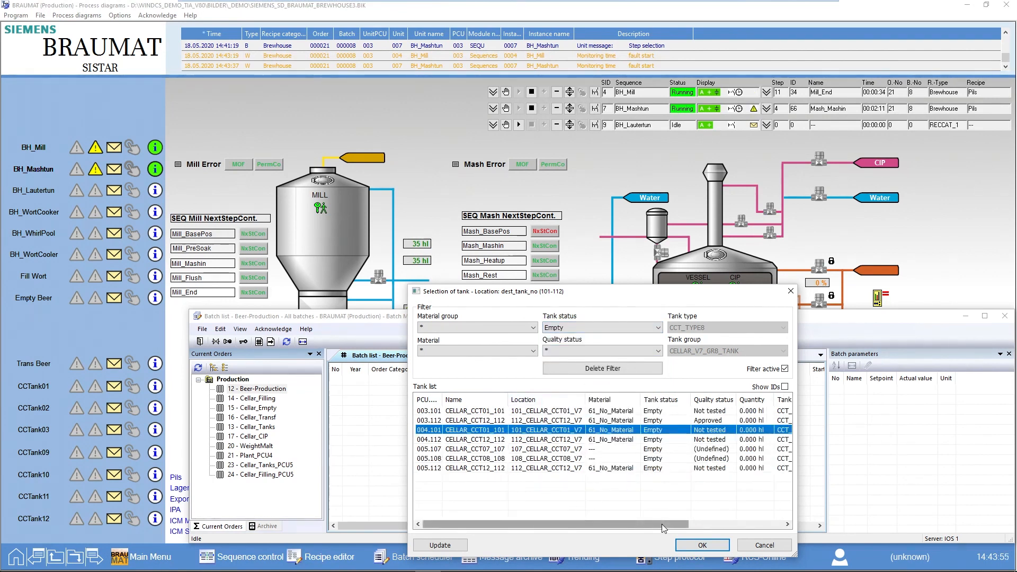
left_click(701, 544)
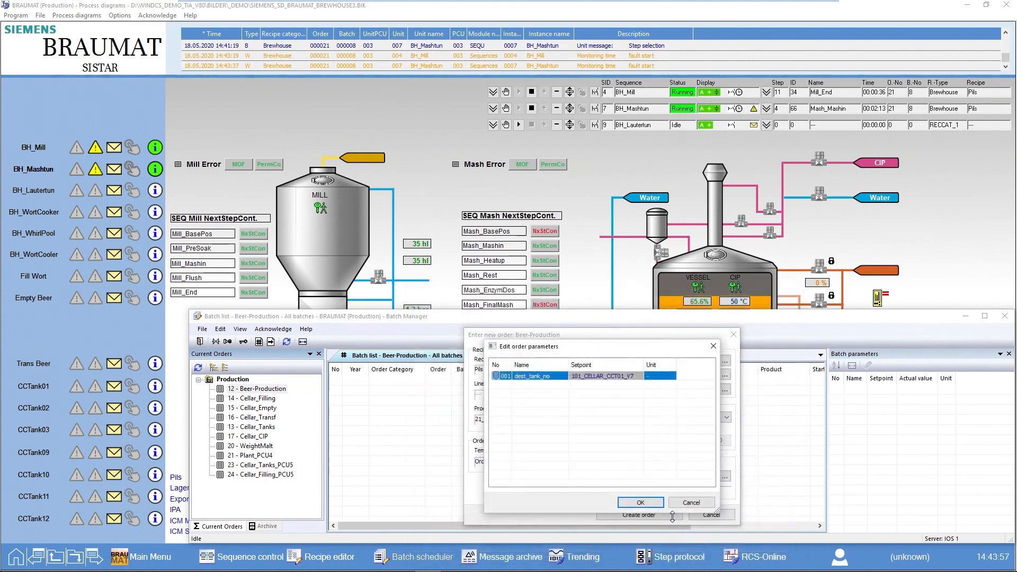
left_click(639, 502)
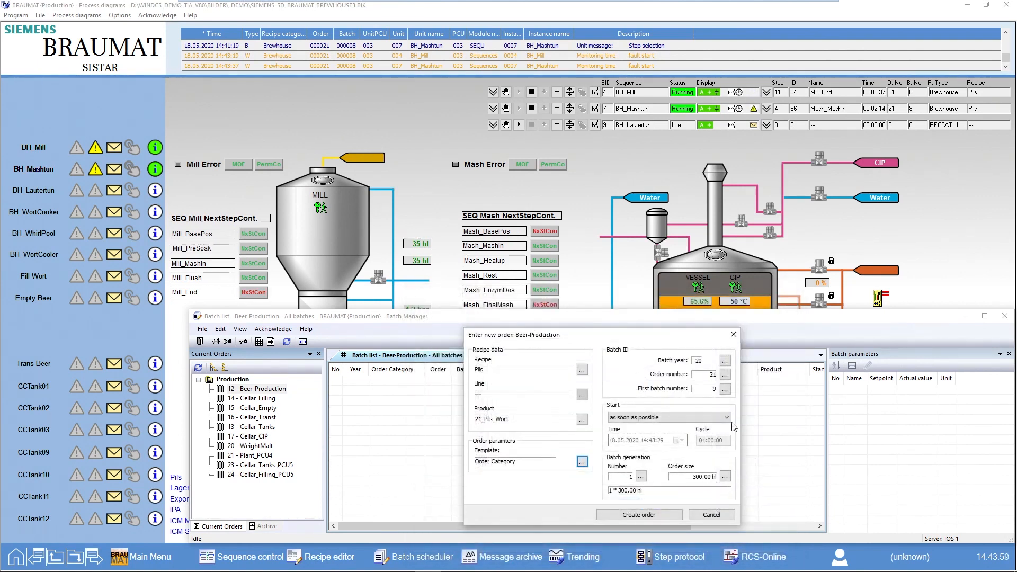
Set the Pils order to start by time/auto and generate 10 batches.
left_click(725, 417)
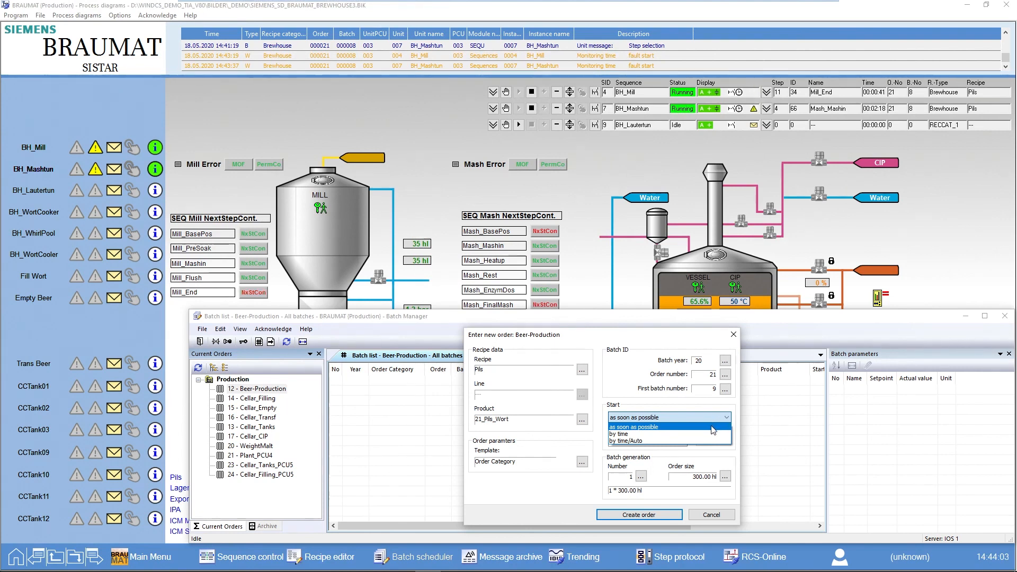
mouse_move(668, 434)
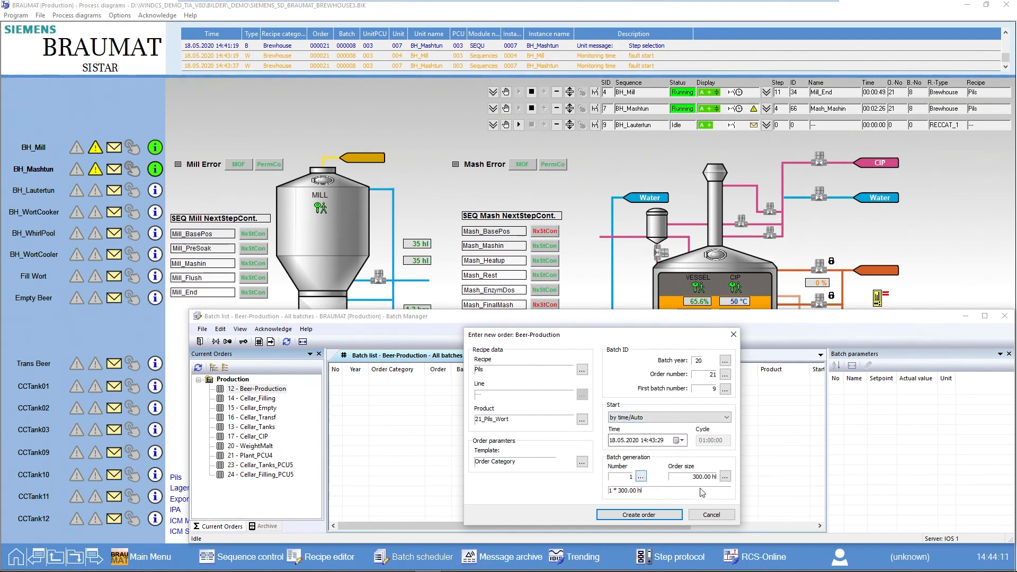
left_click(640, 477)
type("10")
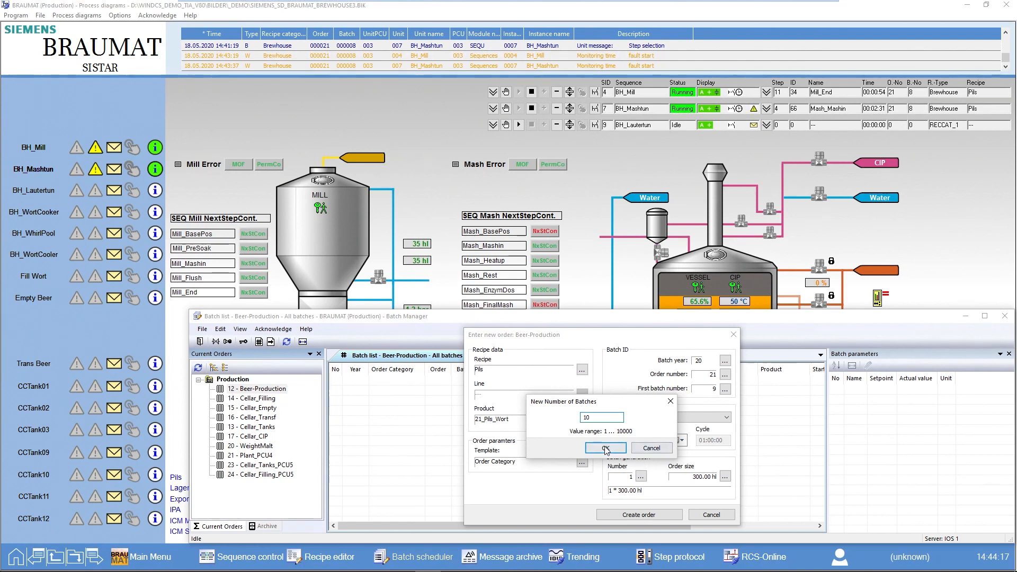
left_click(604, 448)
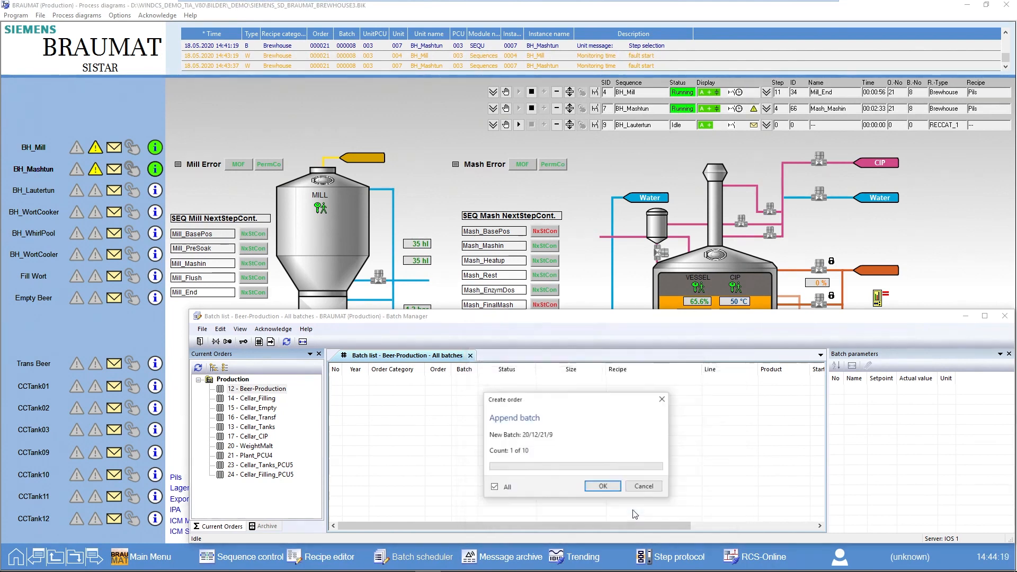
Append all ten locked 300 hl Pils batches, numbered 9 through 18.
left_click(601, 486)
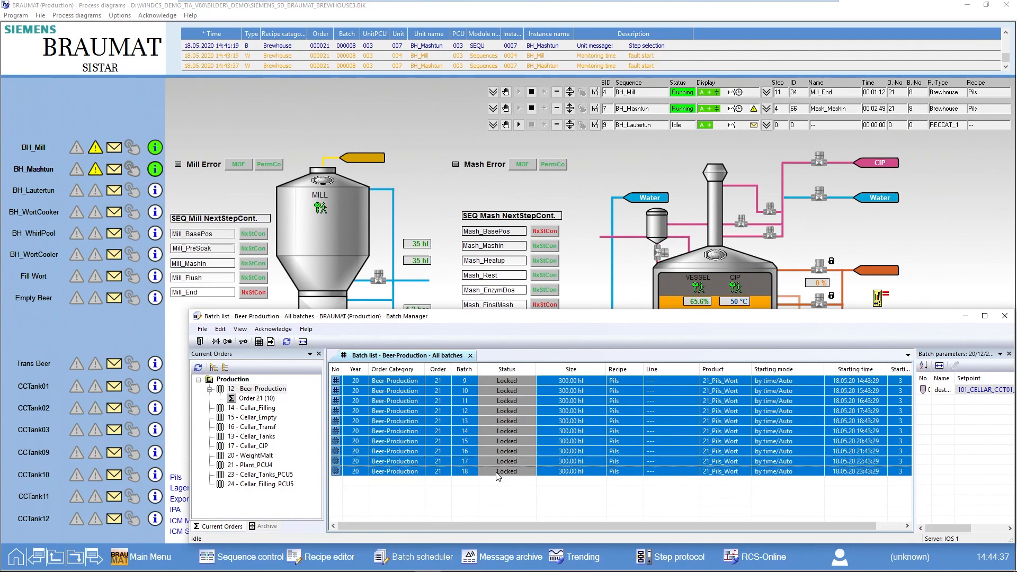
Release all ten order 21 batches, confirming Yes with All checked.
right_click(506, 471)
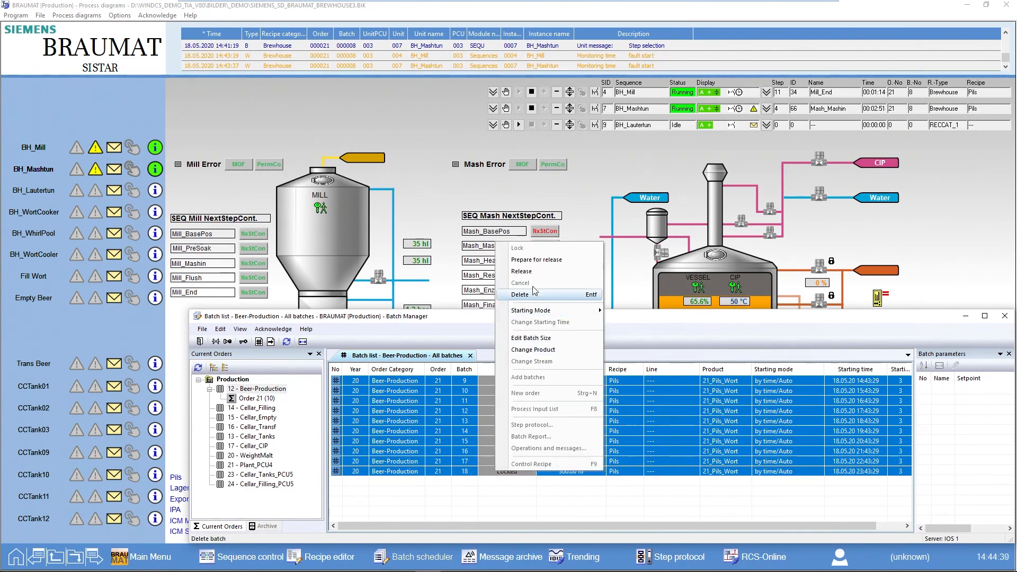
left_click(521, 271)
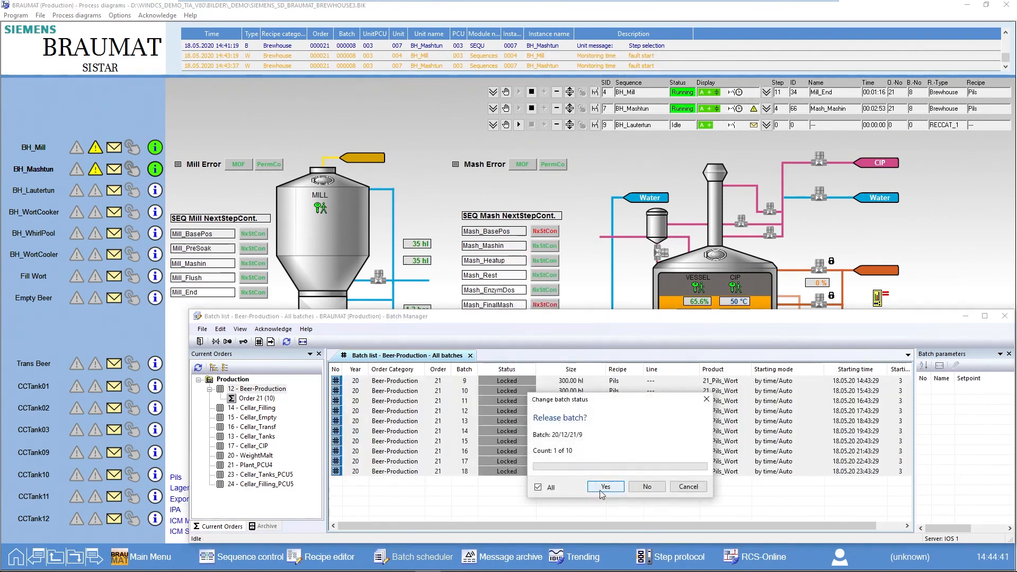
left_click(604, 486)
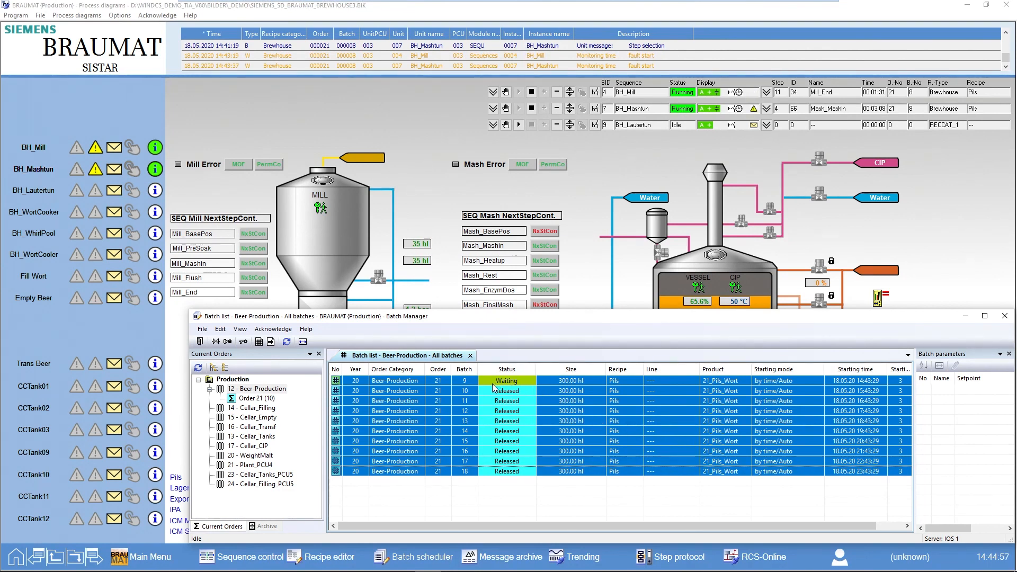
mouse_move(529, 390)
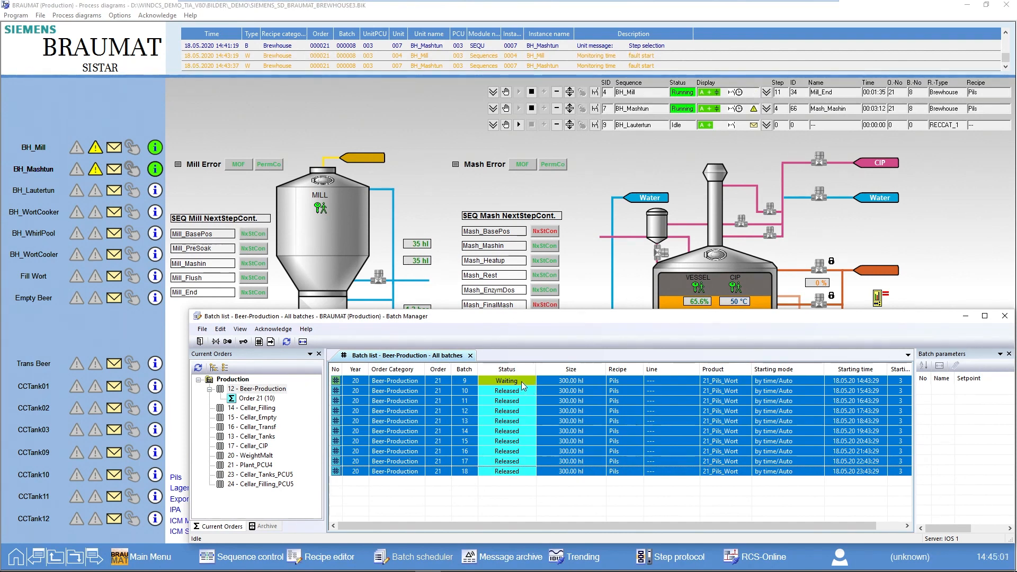
mouse_move(636, 231)
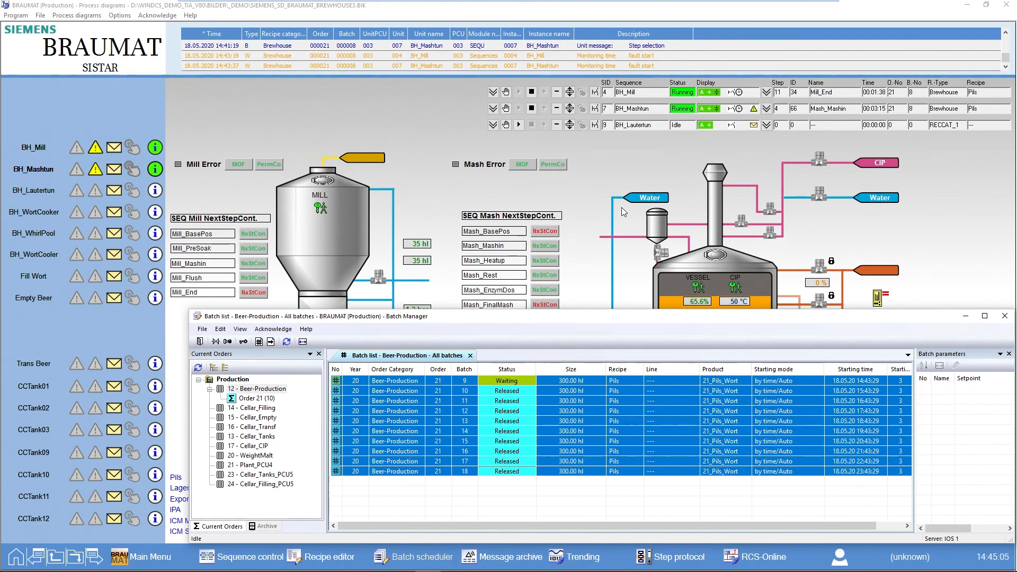
mouse_move(610, 158)
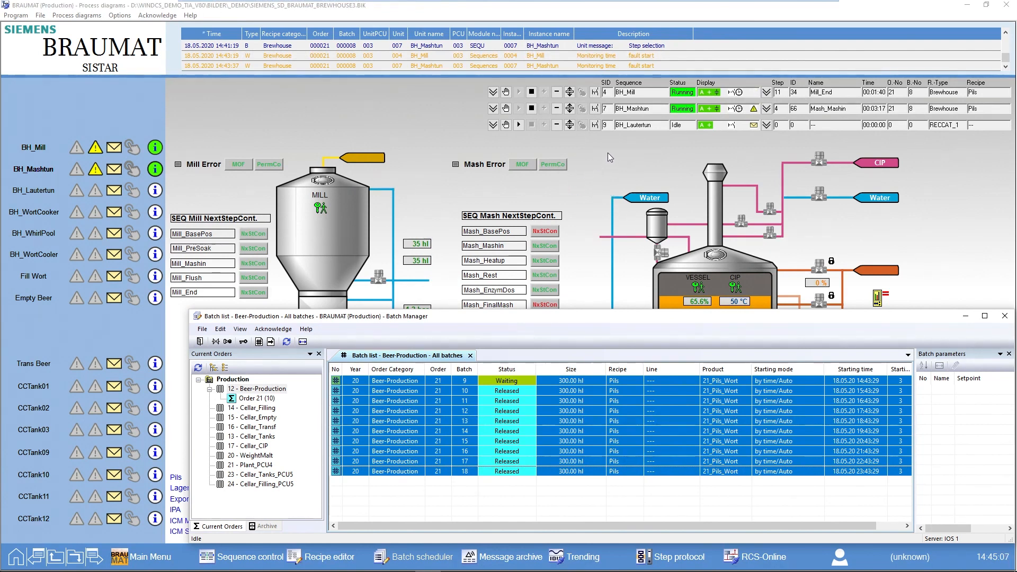
mouse_move(642, 148)
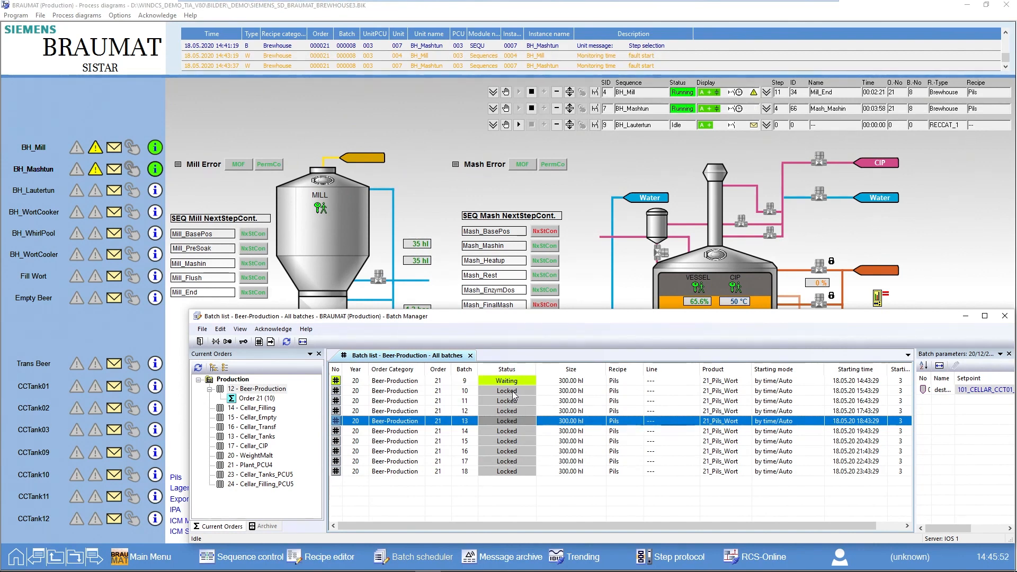
mouse_move(803, 391)
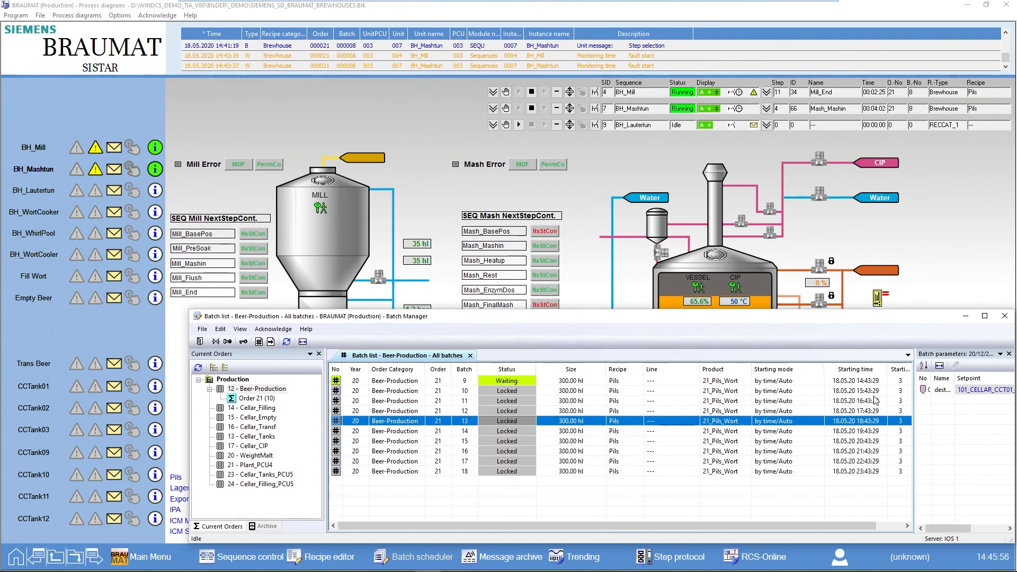
mouse_move(616, 434)
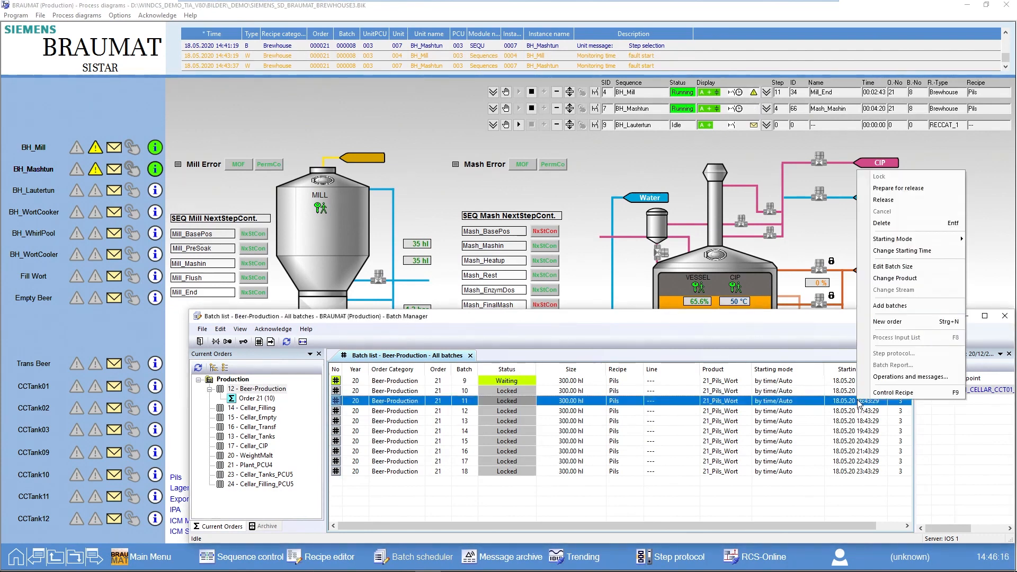
mouse_move(900, 250)
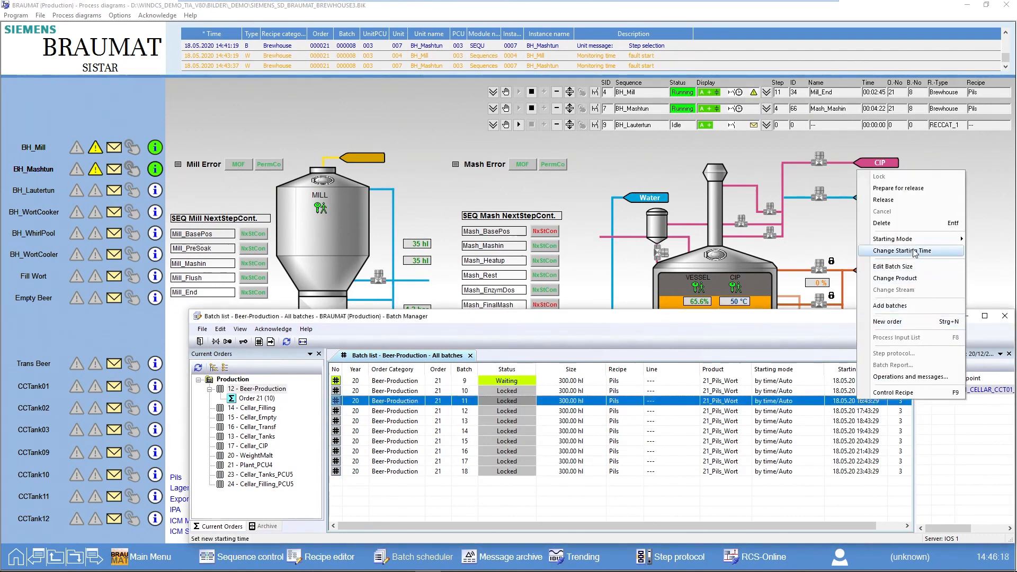
Change batch 11's starting time to 16:50:29 and confirm.
left_click(901, 250)
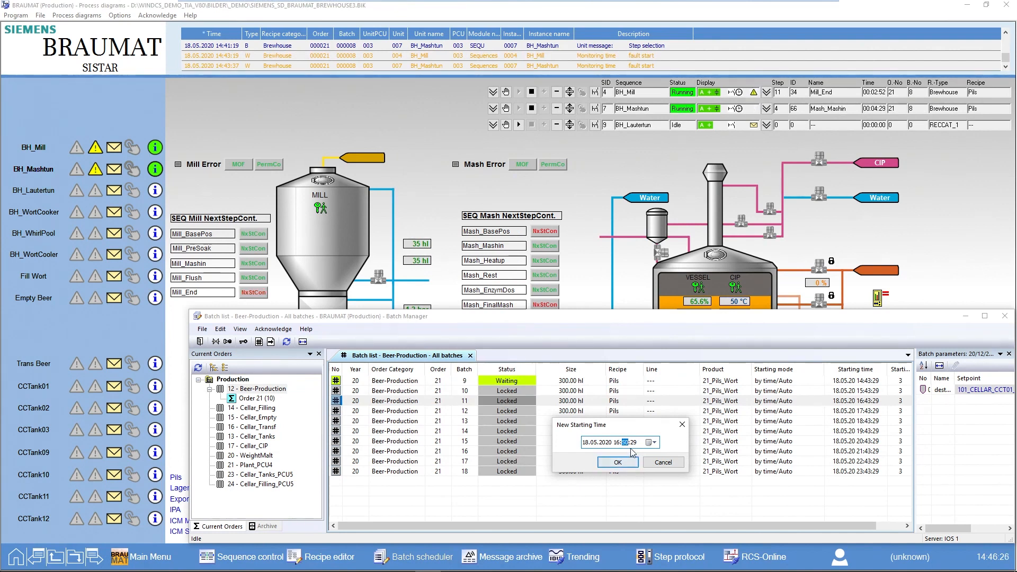
left_click(617, 462)
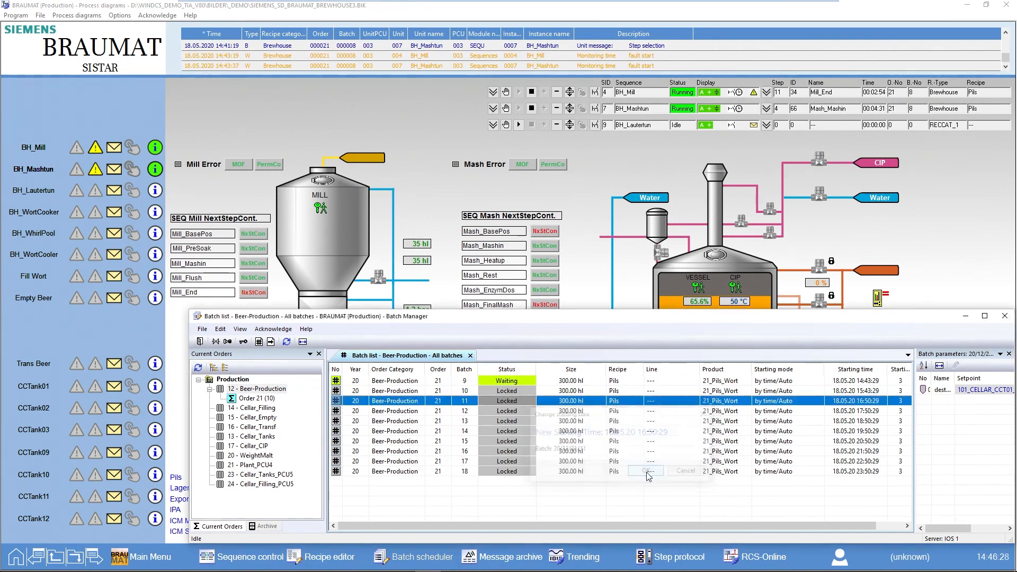
left_click(644, 471)
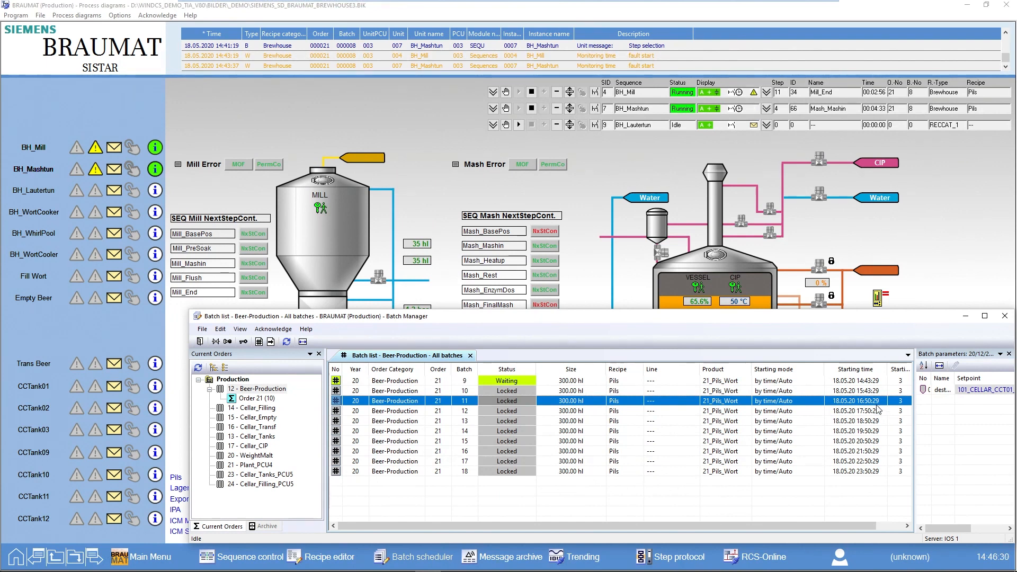
mouse_move(881, 463)
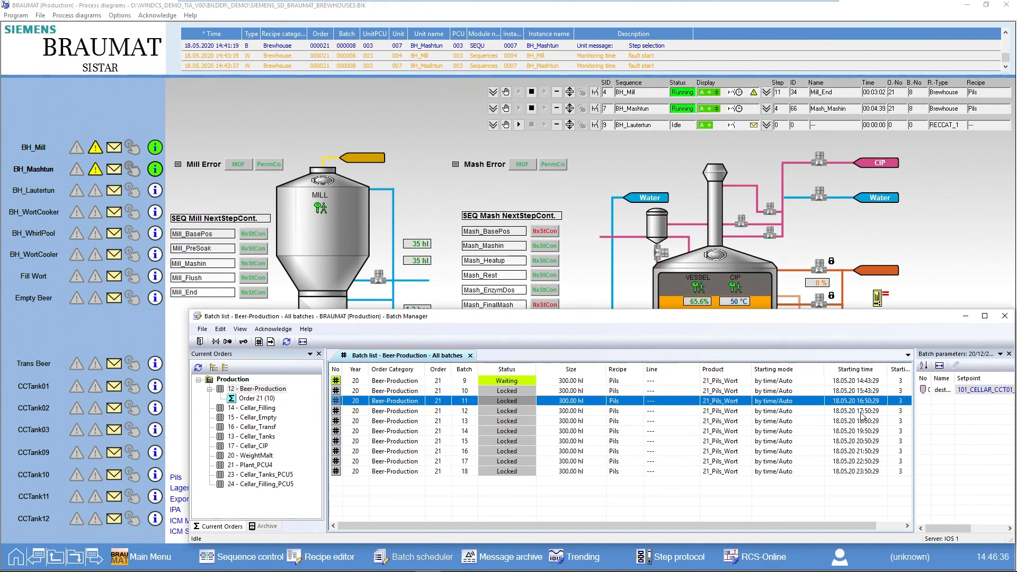
mouse_move(803, 466)
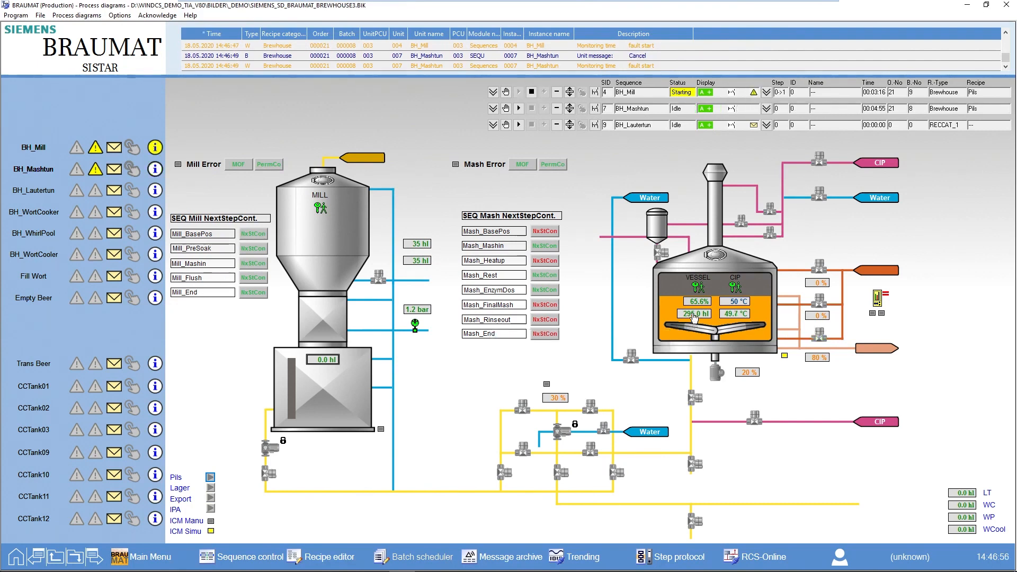
Check the mash tun level in its AIN faceplate, close it, and restore Batch Manager.
left_click(696, 313)
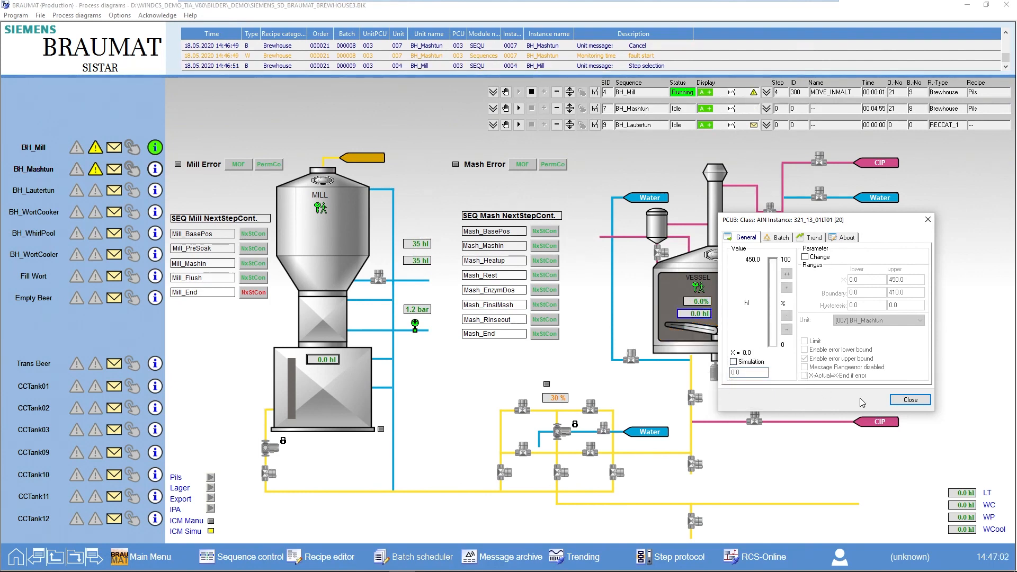
left_click(909, 398)
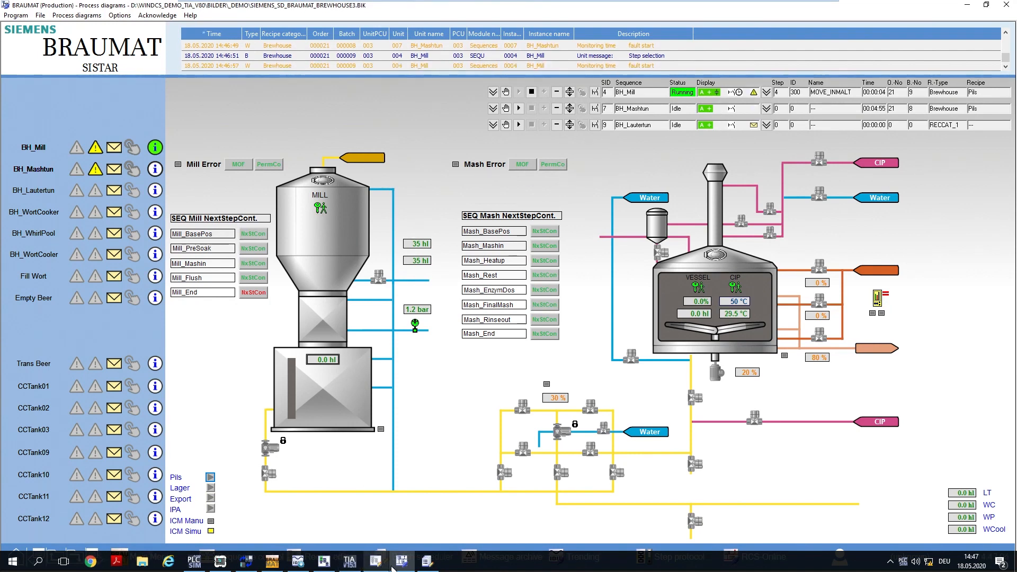
left_click(402, 561)
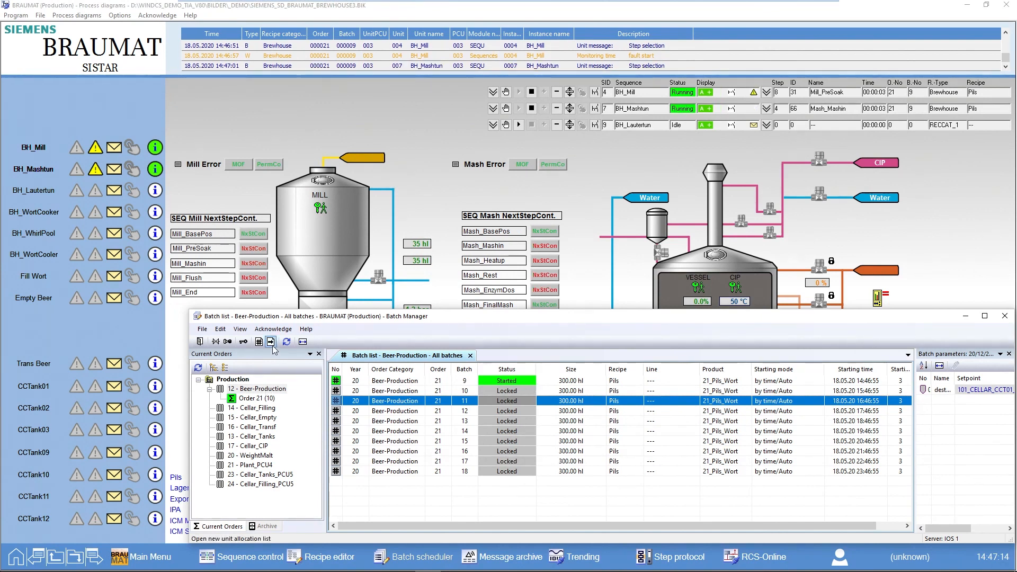
Release the nine locked batches 10–18 of order 21 from the unit allocation list.
left_click(271, 342)
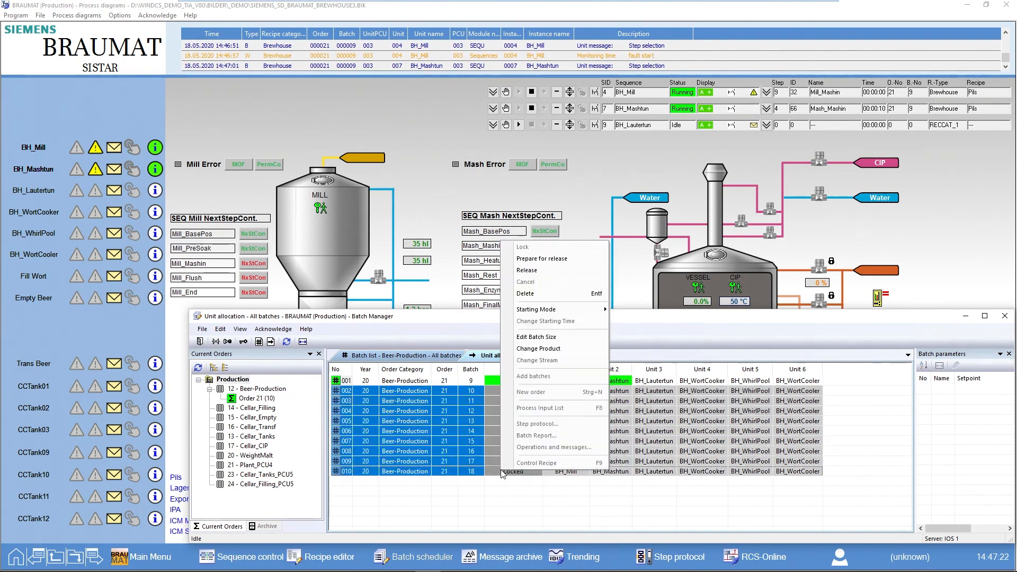
left_click(526, 269)
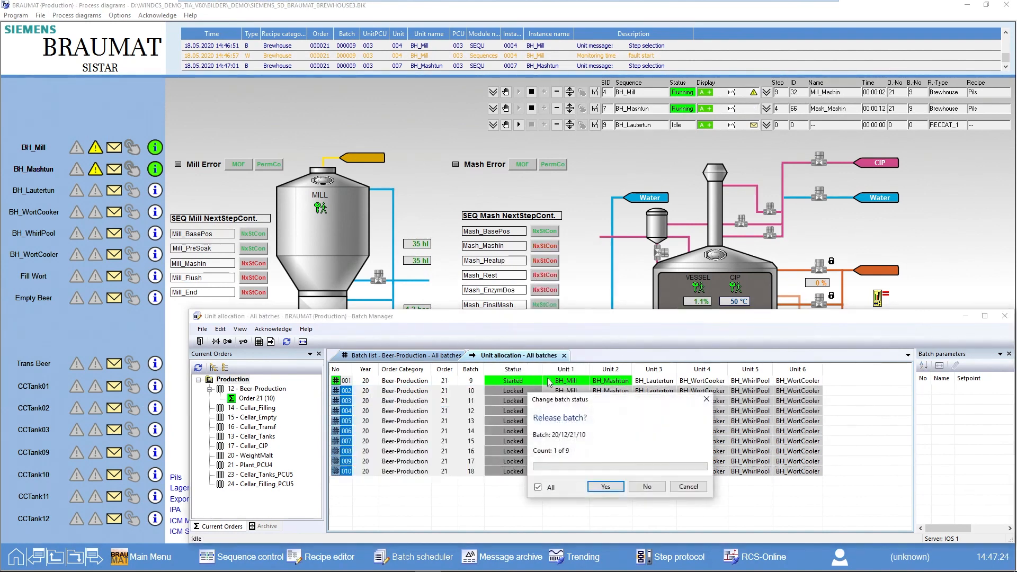
left_click(603, 486)
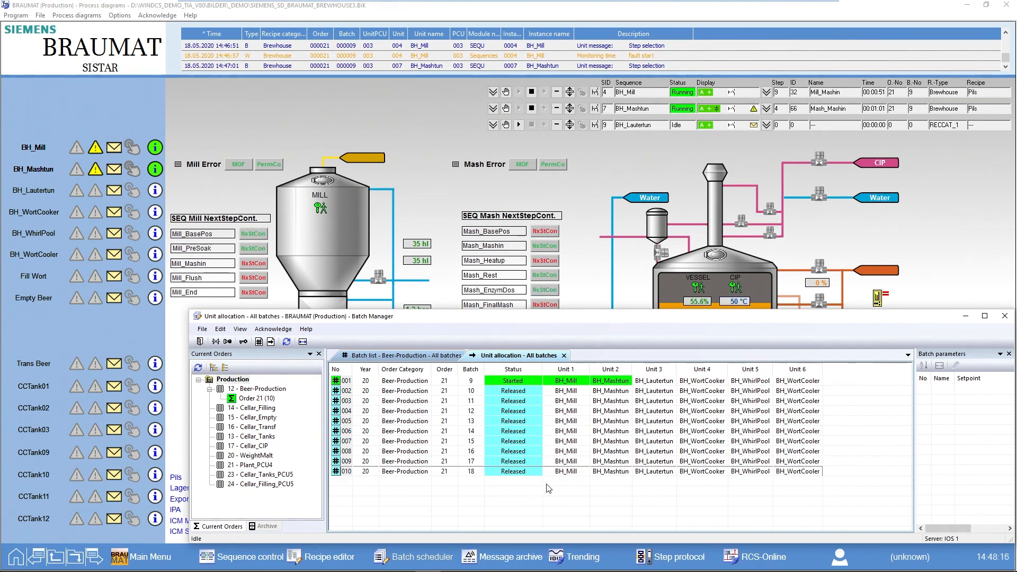
mouse_move(795, 408)
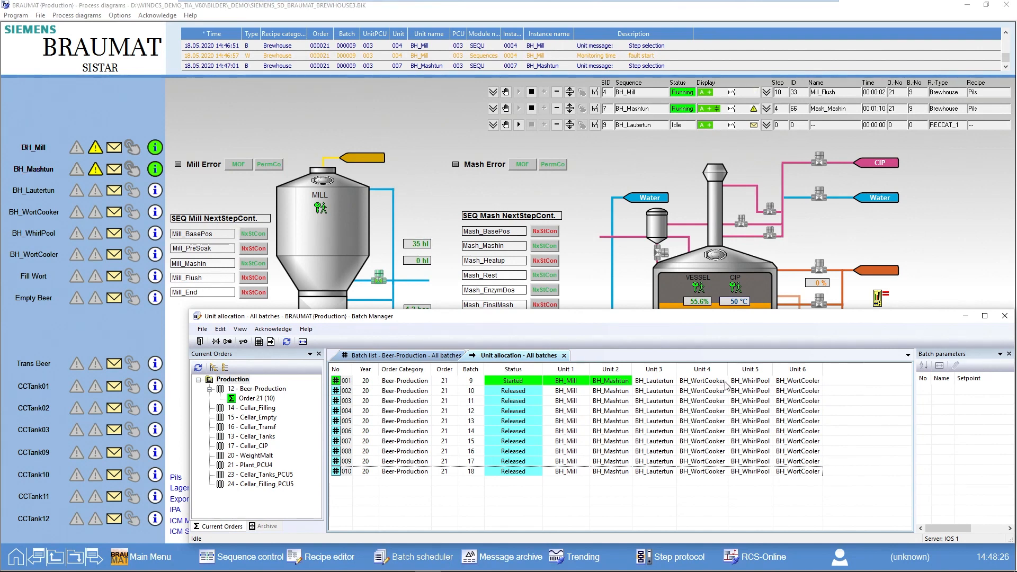
left_click(202, 329)
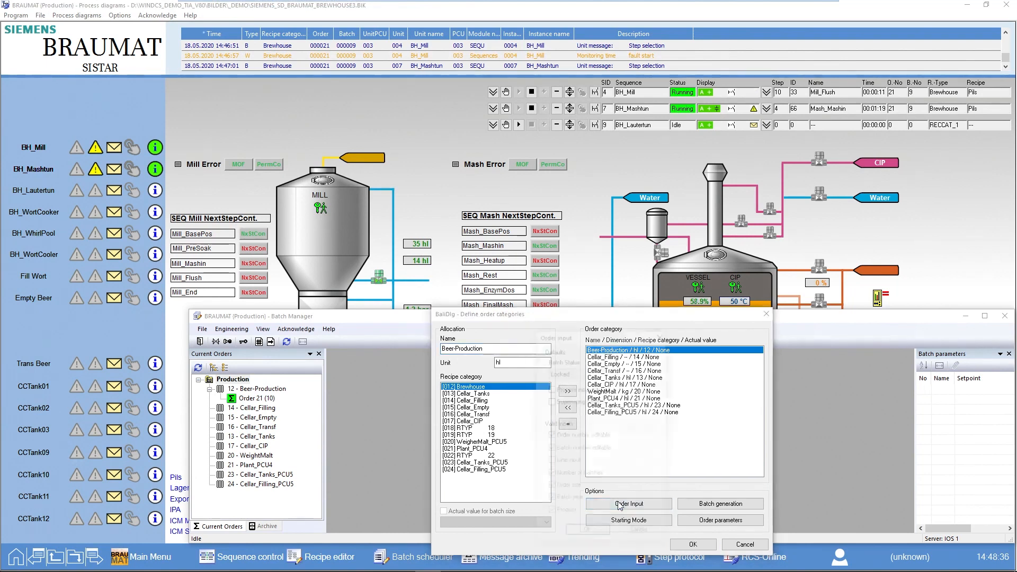
Cancel the Batch generation and Define order categories dialogs, leaving Beer-Production unchanged.
left_click(626, 503)
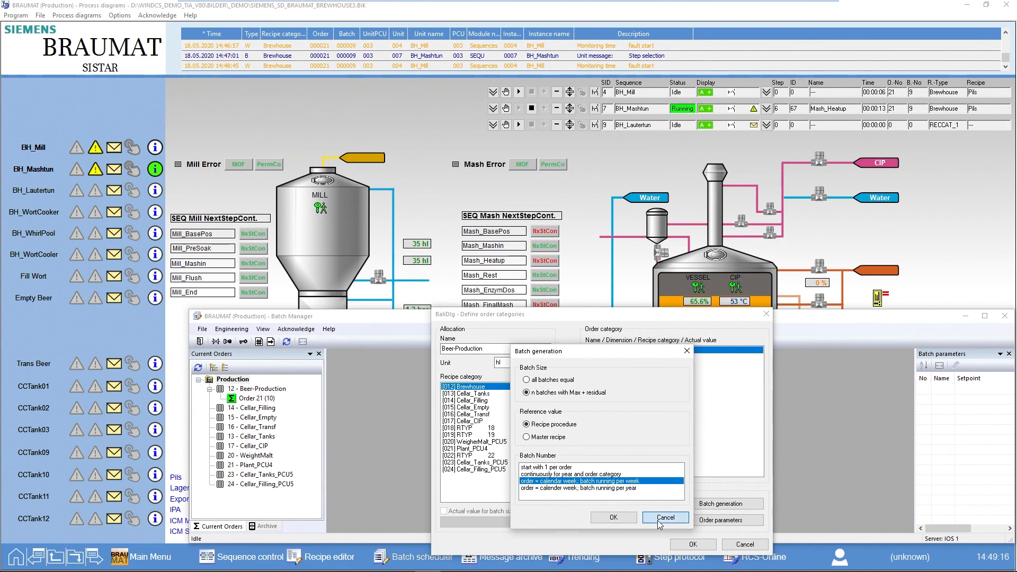
left_click(665, 517)
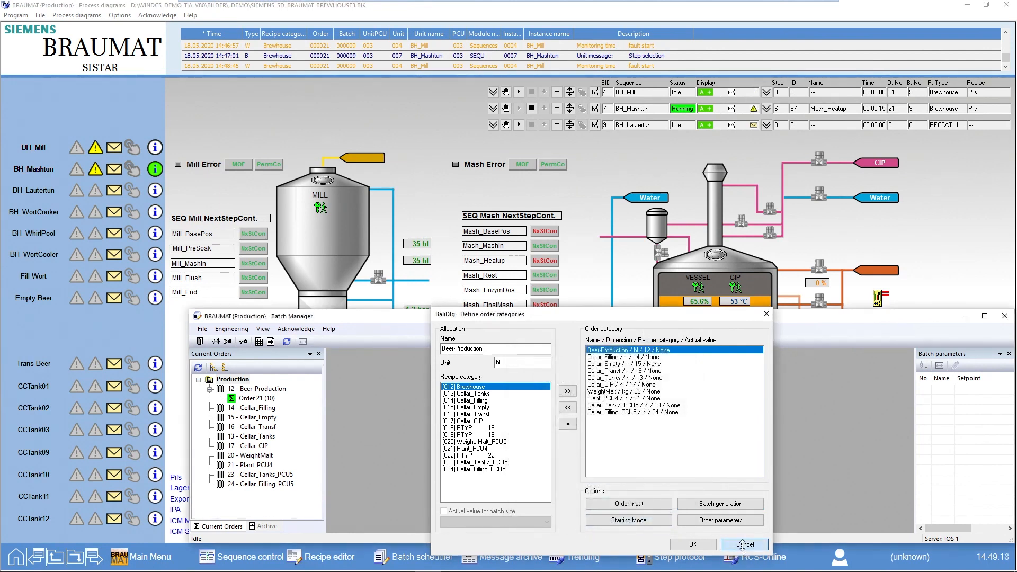
left_click(744, 543)
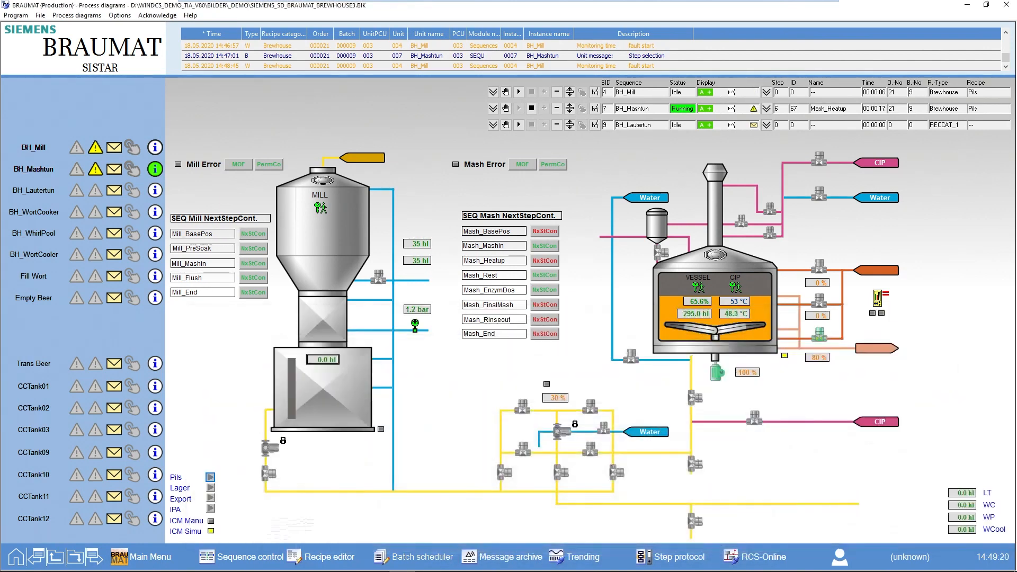
Set Scale to Yes for 0_17_Mill3_Flushwater in the Pils master recipe.
left_click(321, 556)
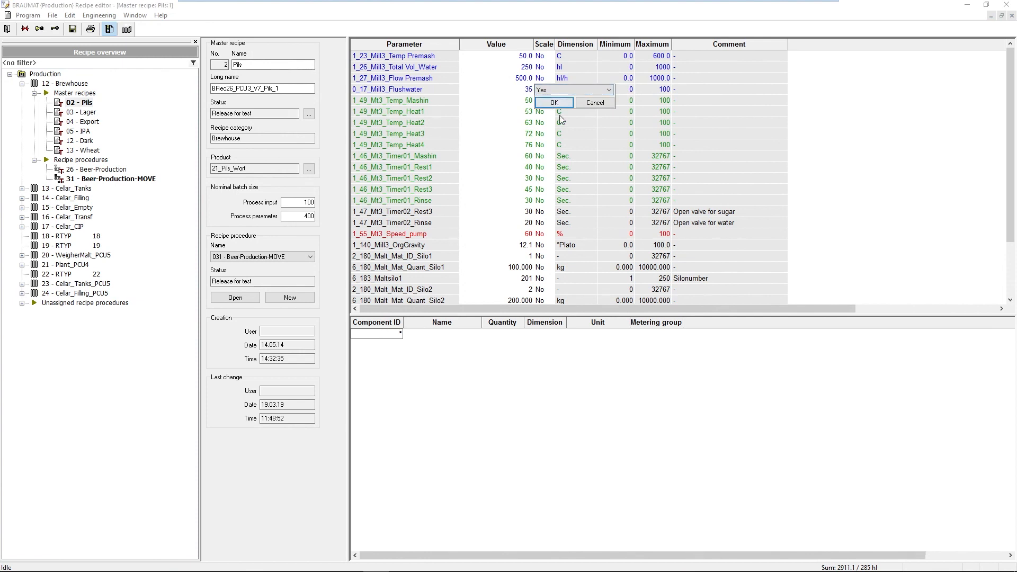
left_click(552, 102)
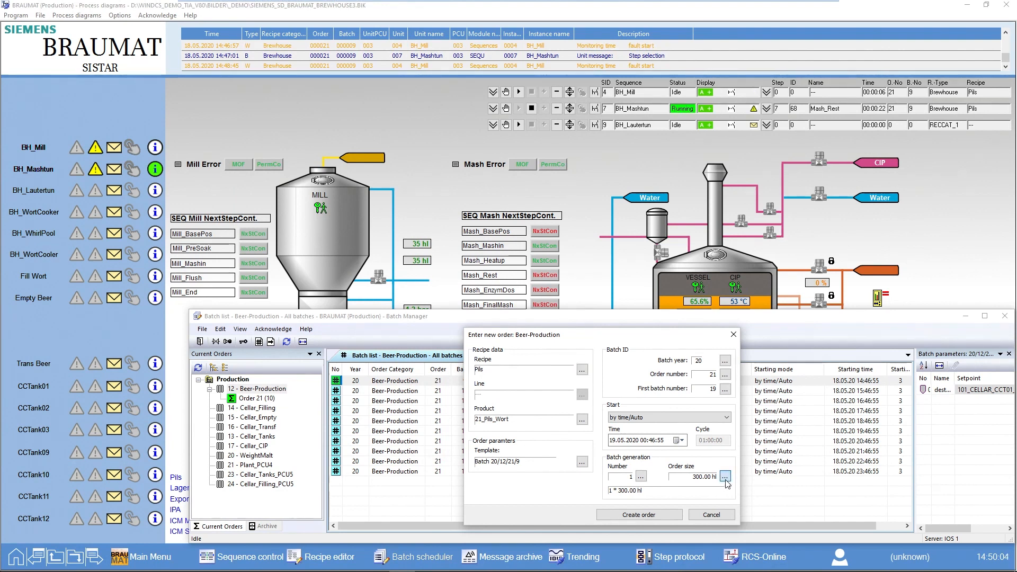
Change the Pils order size to 600 hl, giving batches of 400 hl and 200 hl.
left_click(724, 476)
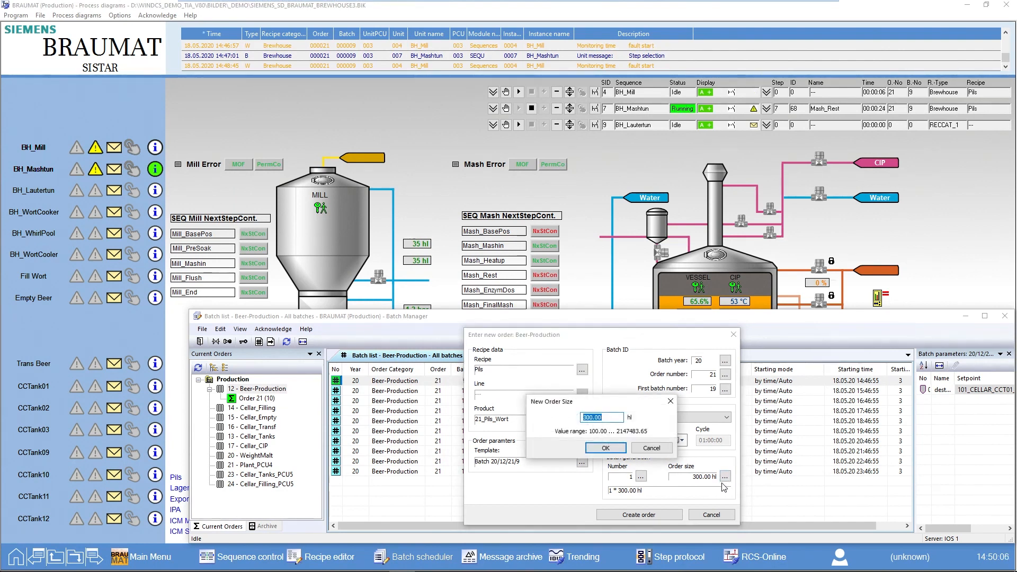
type("600")
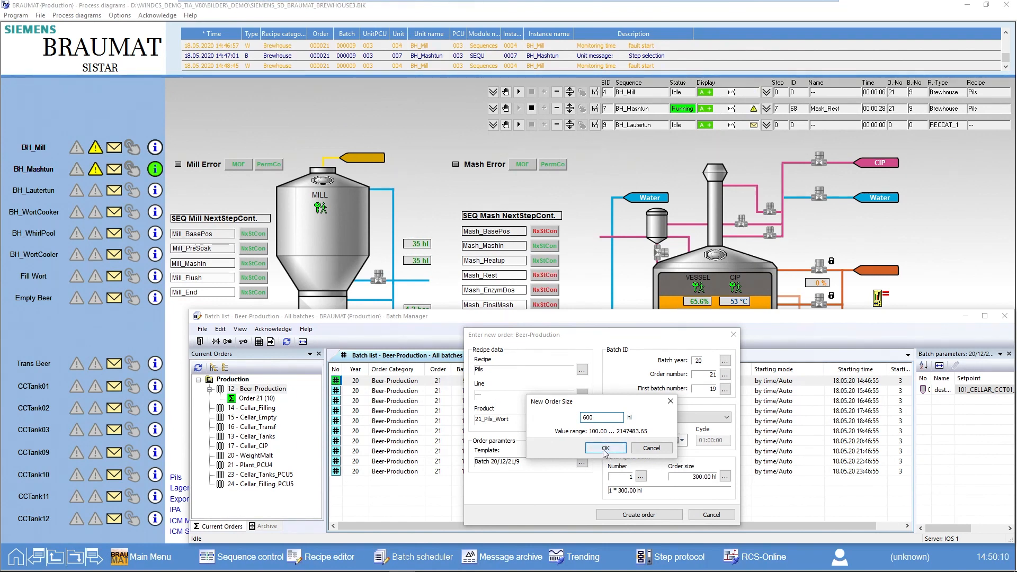
left_click(604, 448)
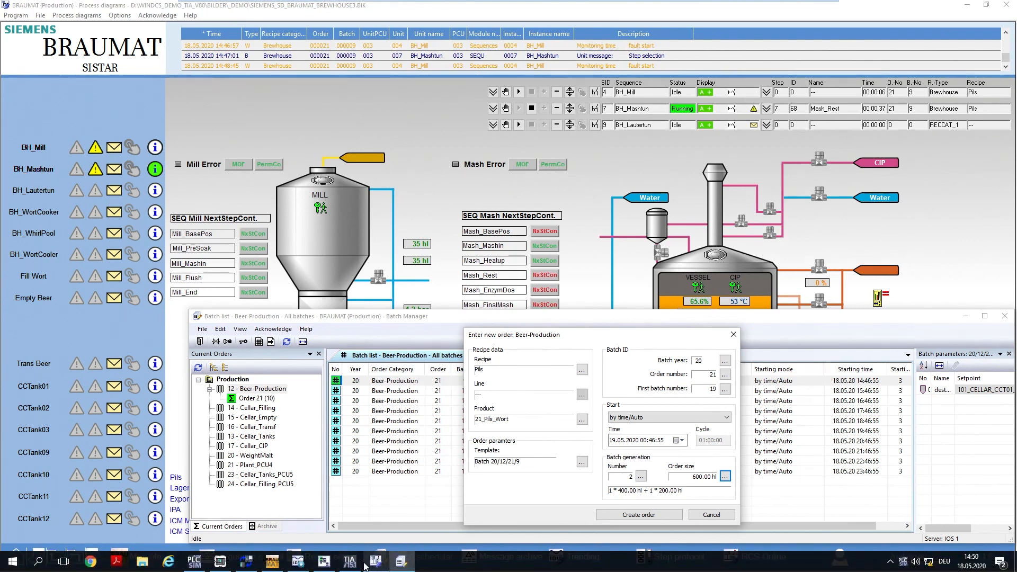
left_click(376, 560)
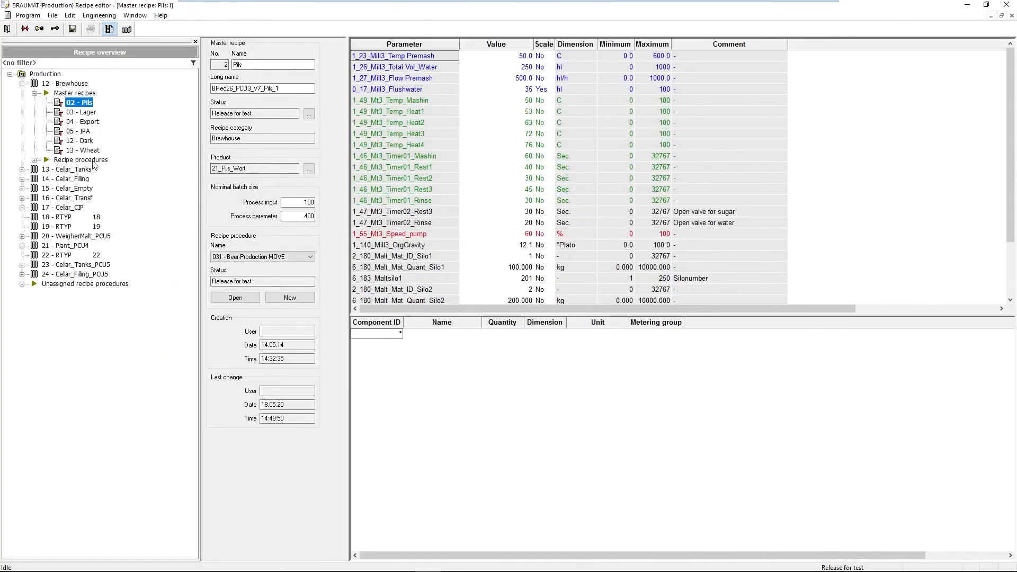
left_click(45, 159)
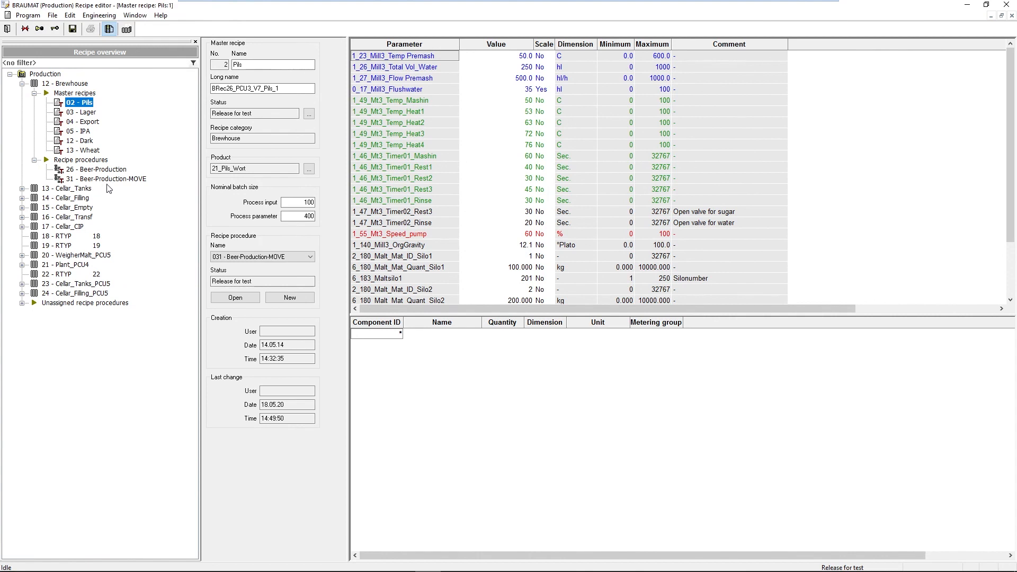
double_click(110, 179)
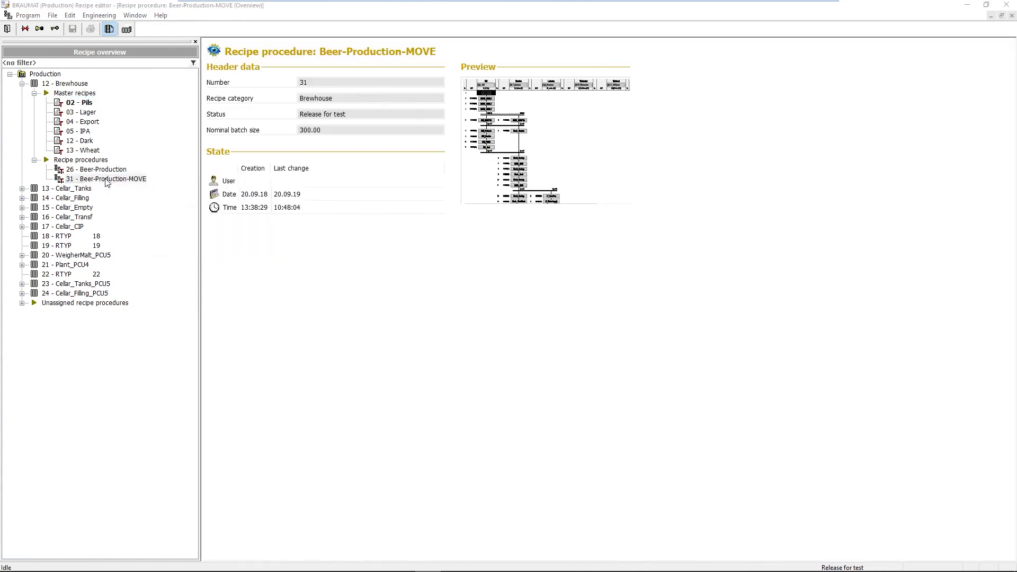
right_click(107, 178)
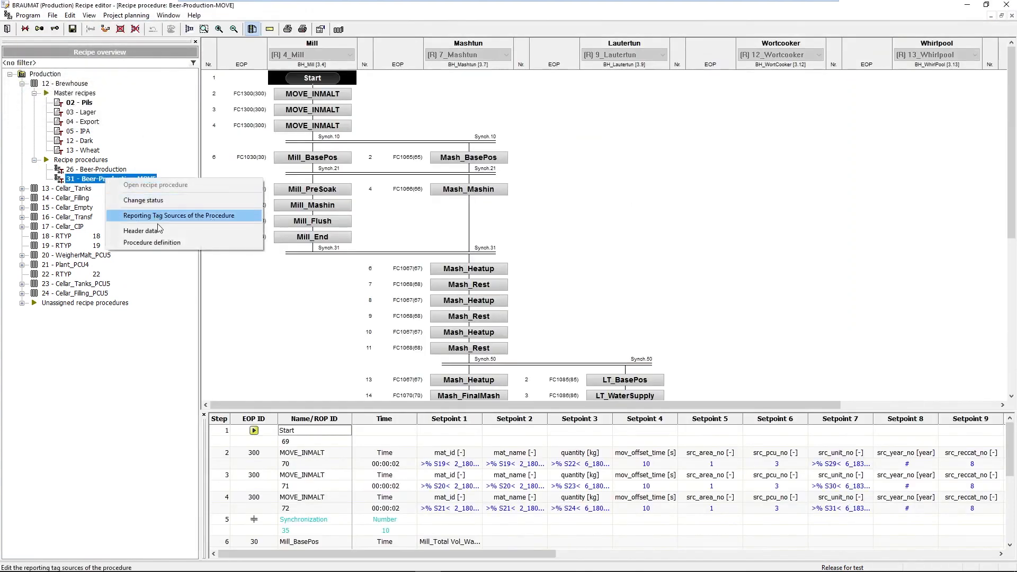
left_click(137, 231)
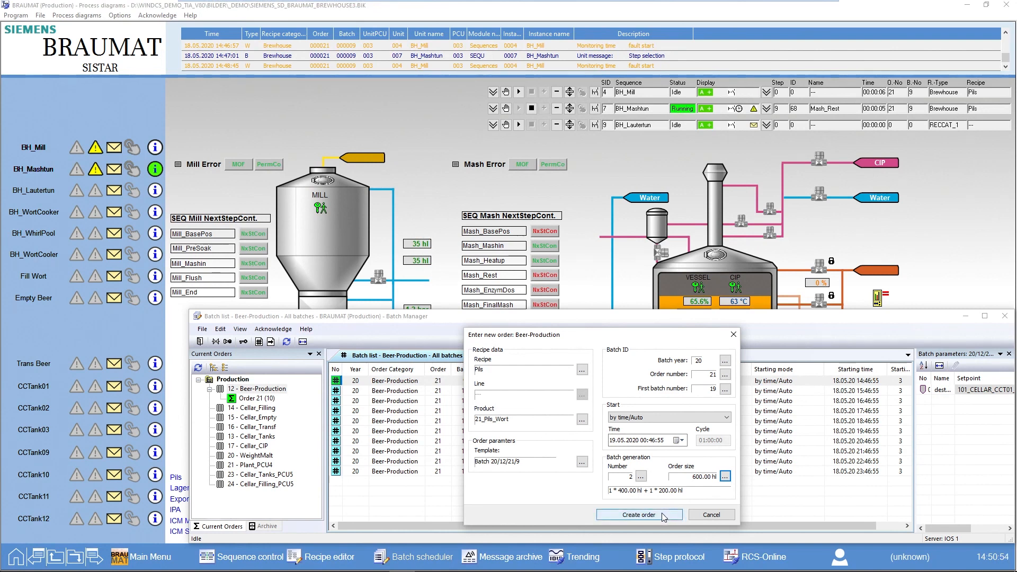
Create the order, appending Pils batches 19 (400 hl) and 20 (200 hl) to order 21.
left_click(638, 515)
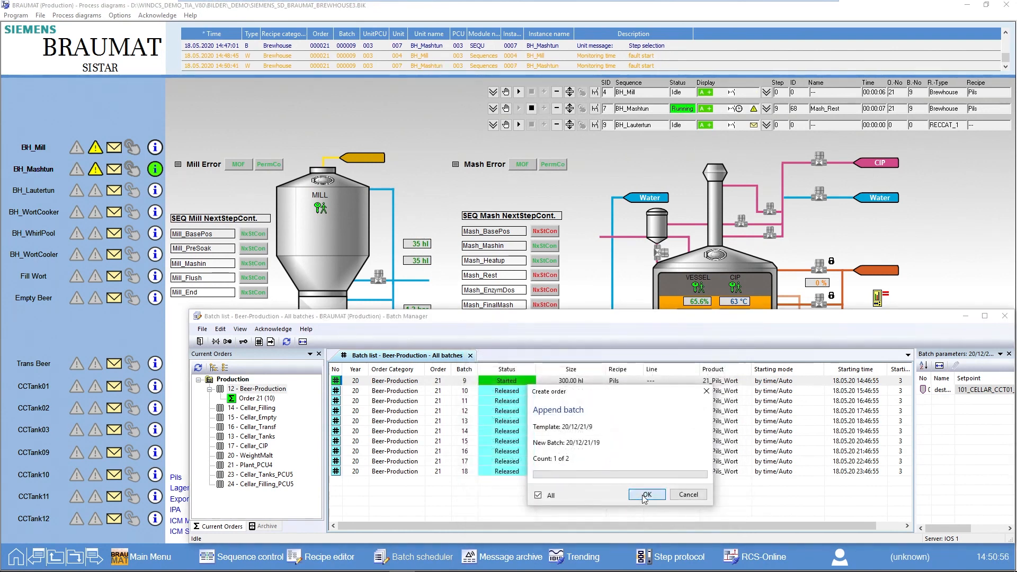
left_click(646, 495)
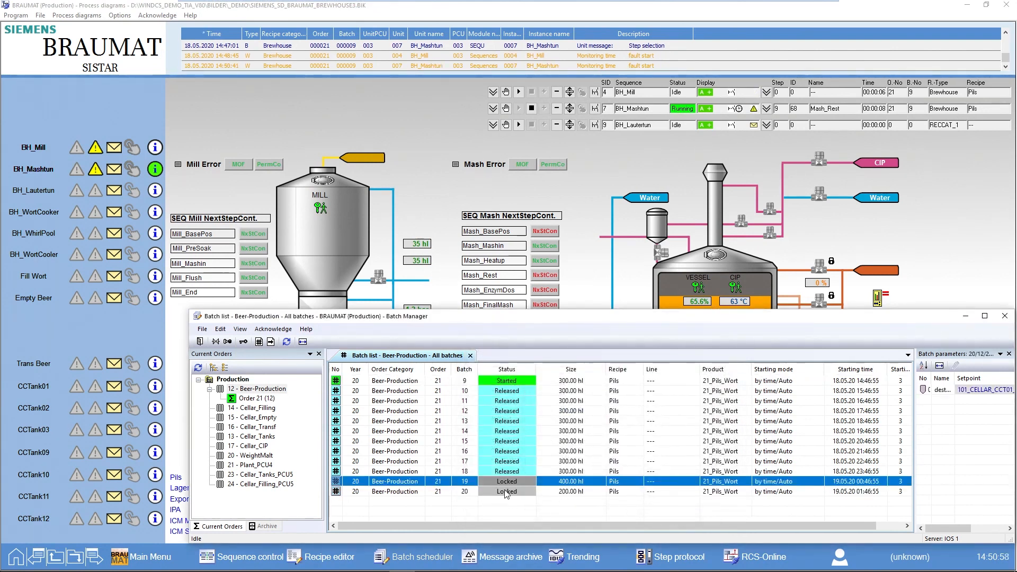
right_click(506, 491)
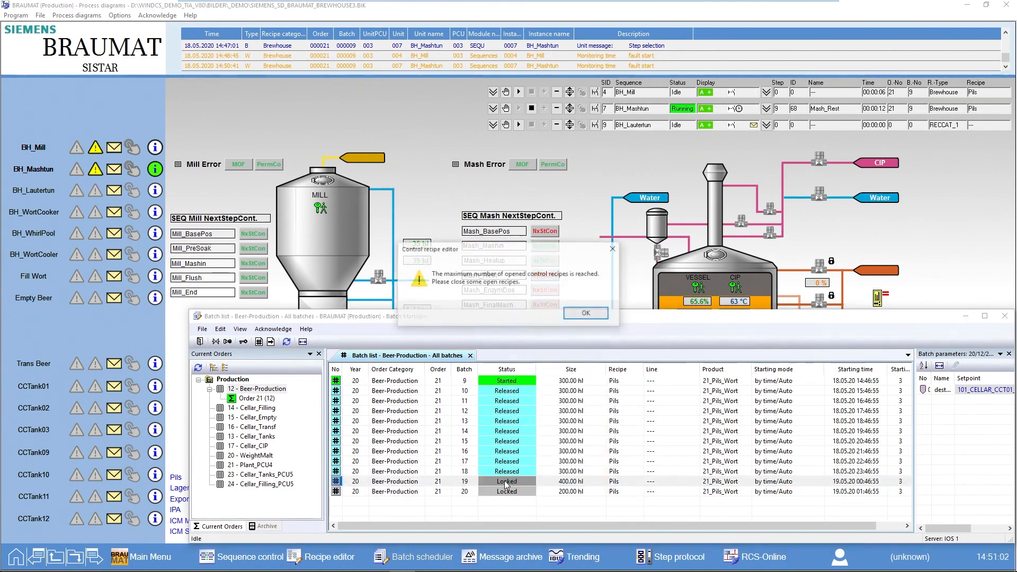
Set Mill_Flush flush water to 17 hl and choose destination tank CELLAR_CCT05_105.
left_click(583, 312)
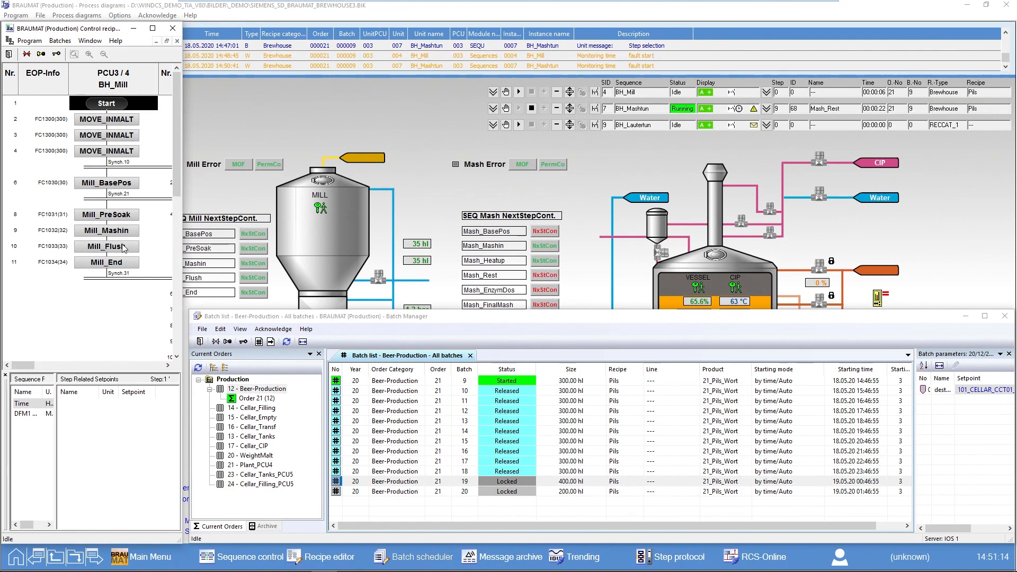
left_click(106, 246)
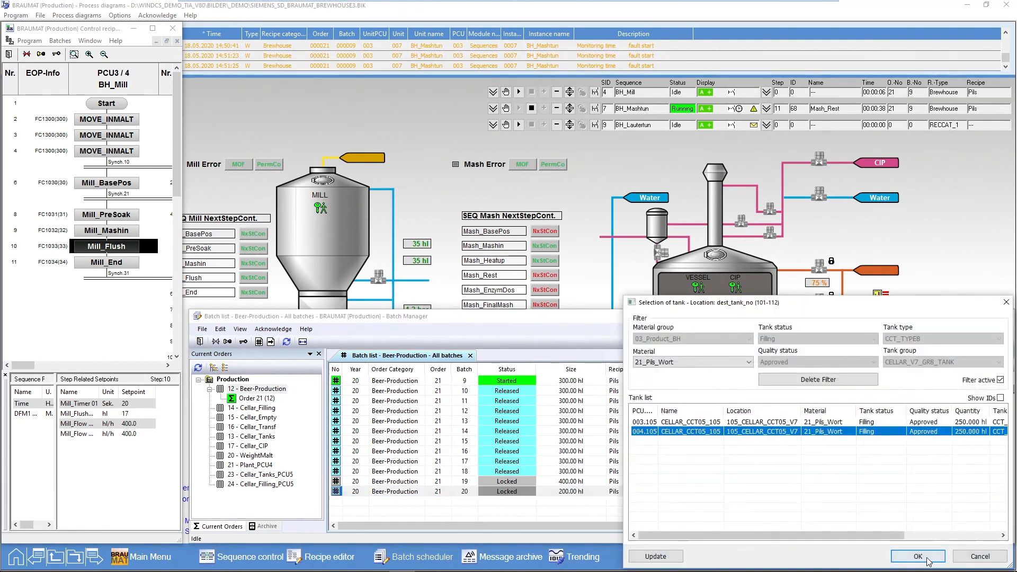
left_click(916, 556)
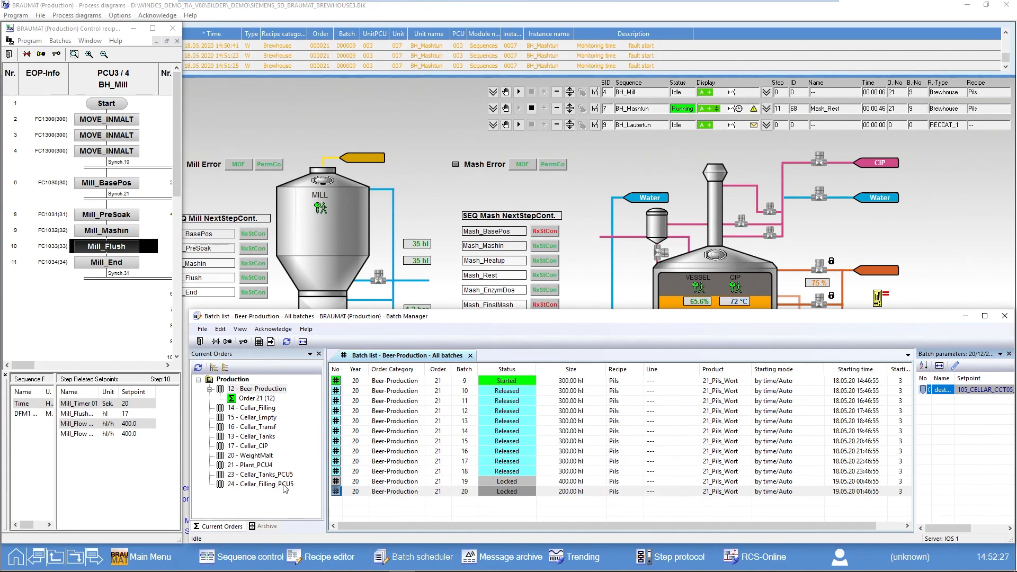
Open the 2020 '12 - Beer-Production' archive and bring up actions for archived batch 007.
left_click(266, 526)
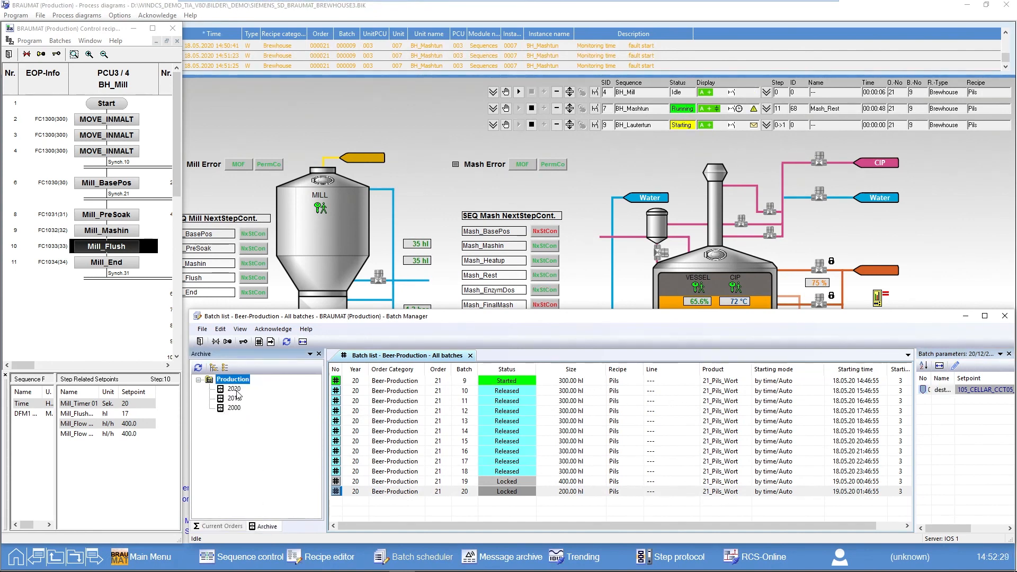
left_click(220, 388)
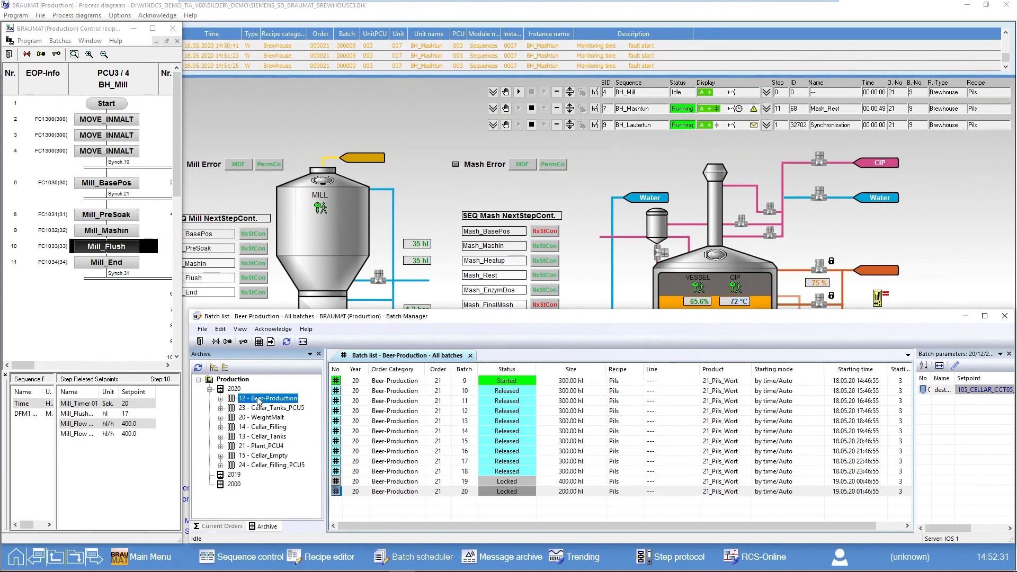
double_click(268, 398)
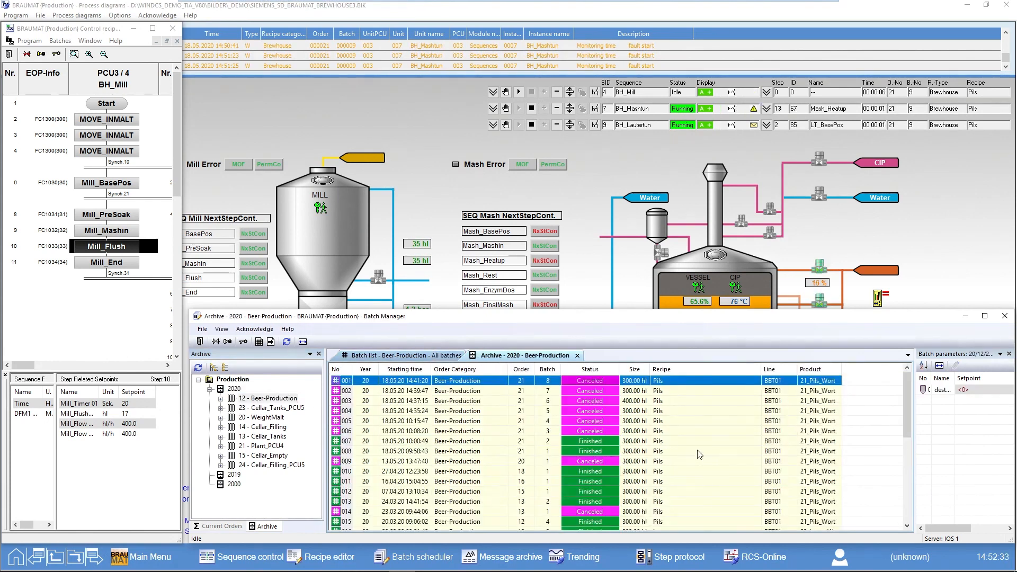
left_click(457, 440)
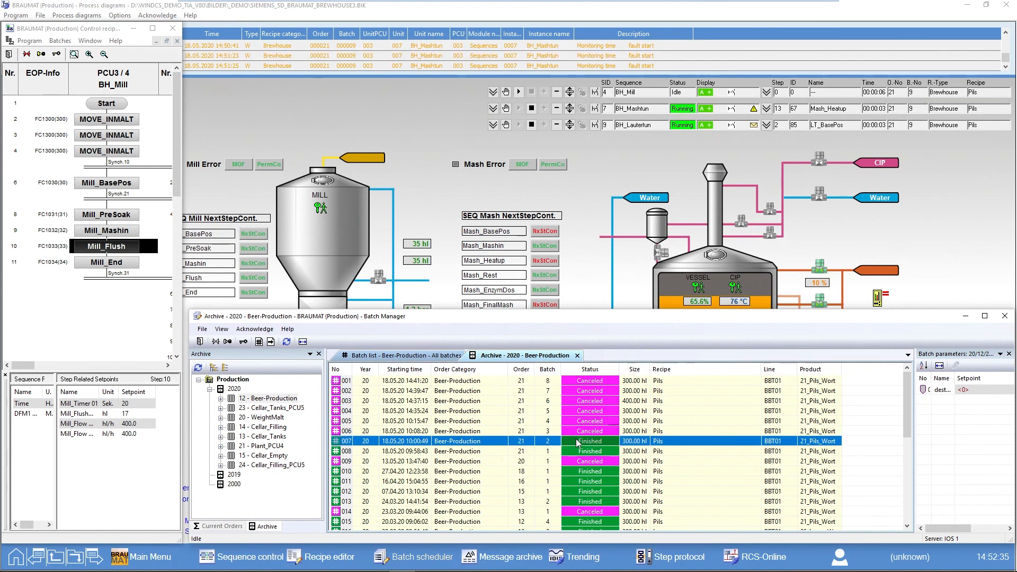
right_click(577, 441)
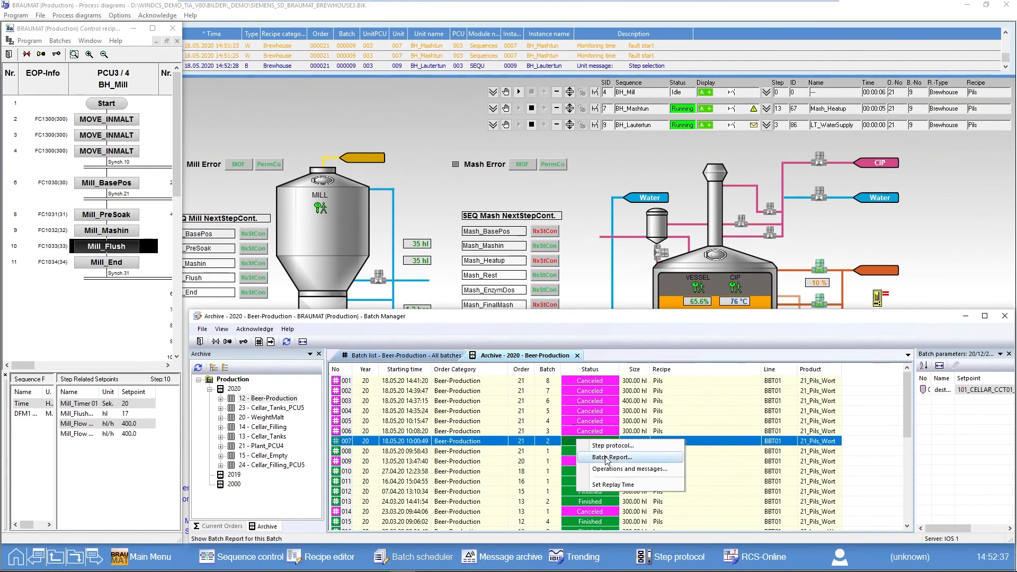